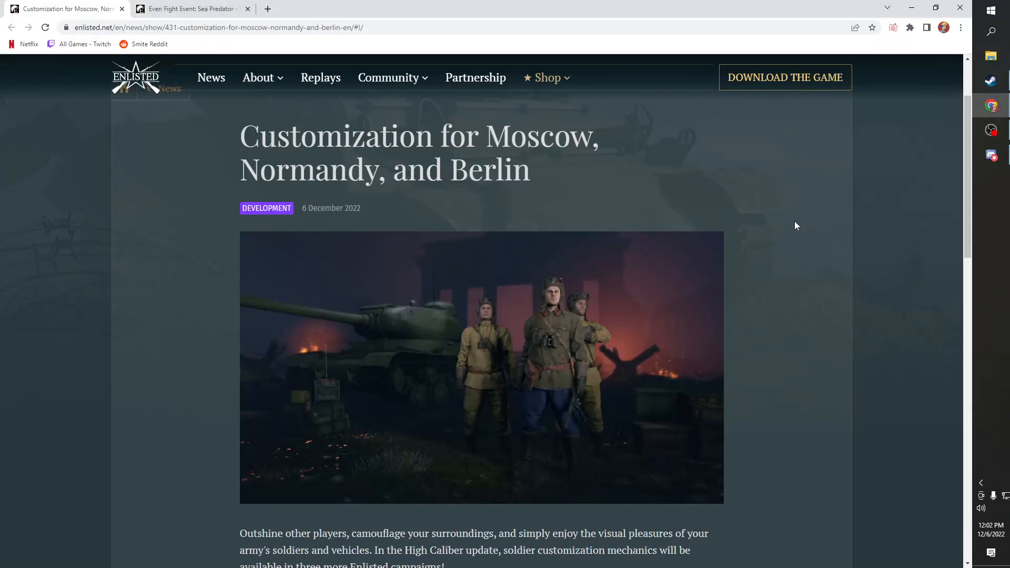
mouse_move(781, 235)
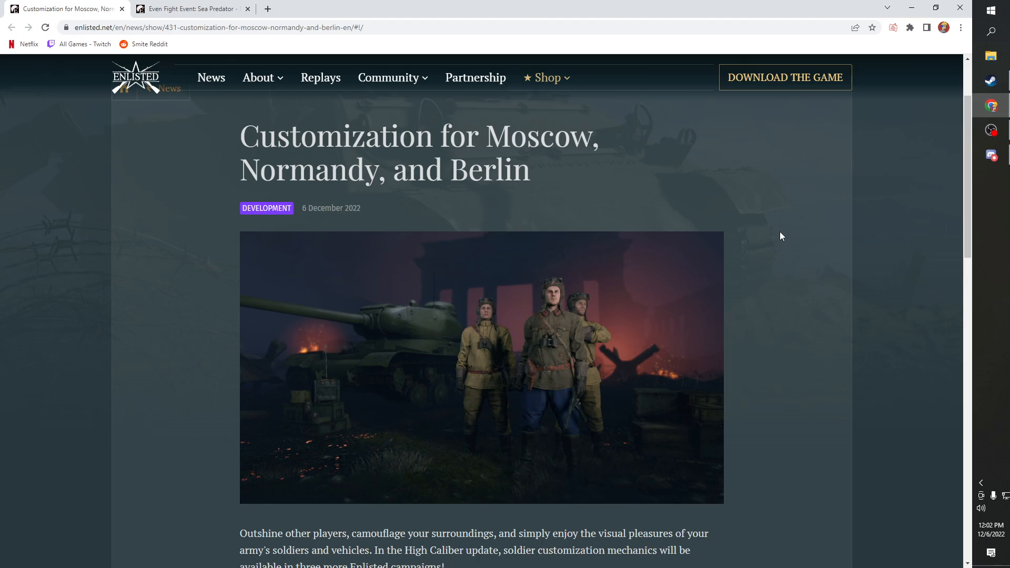
- Scroll the customization article down to read the Create Your Own Style section on Gold and Battle Pass rewards
scroll("up", 3)
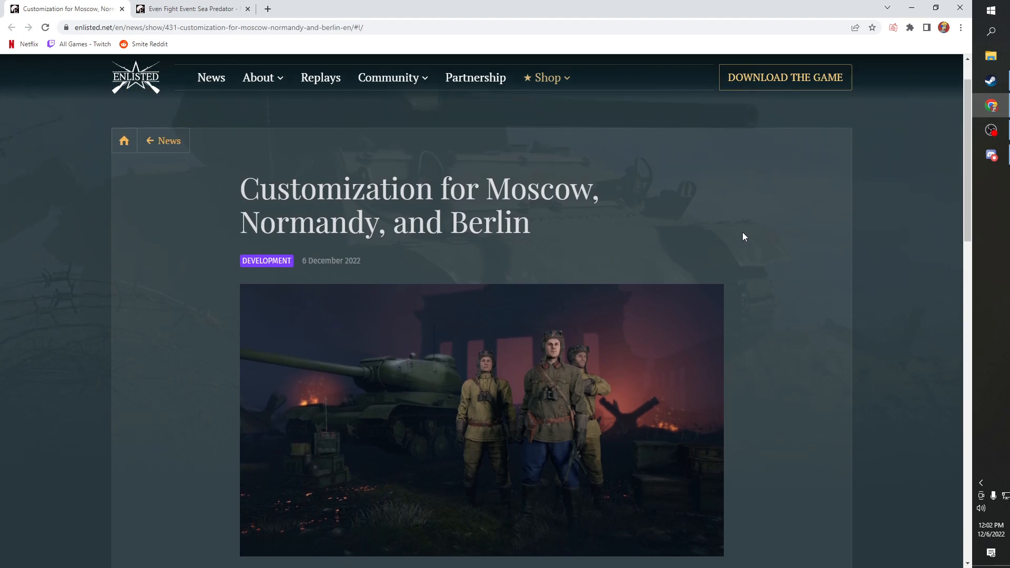
mouse_move(123, 198)
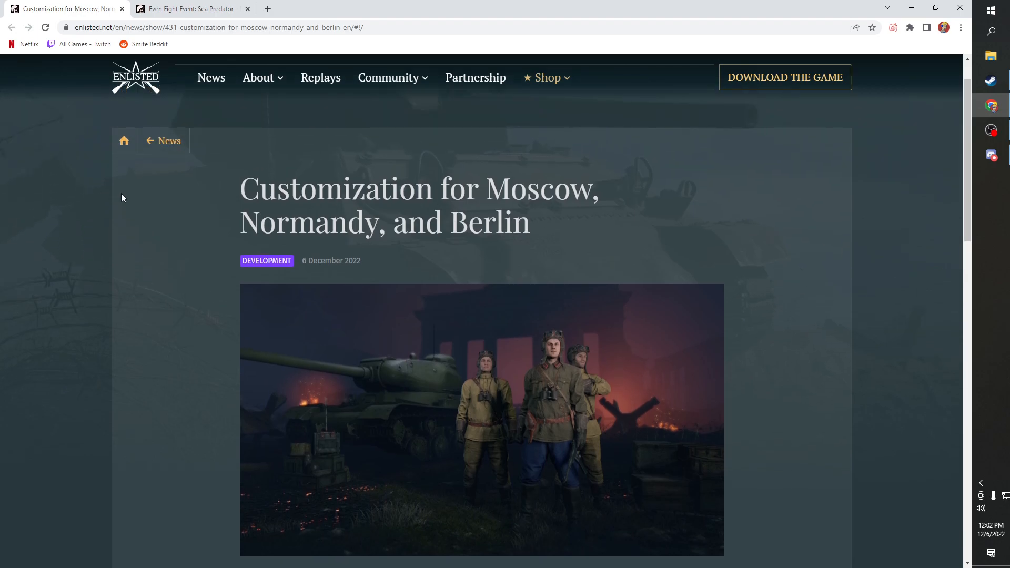
mouse_move(694, 281)
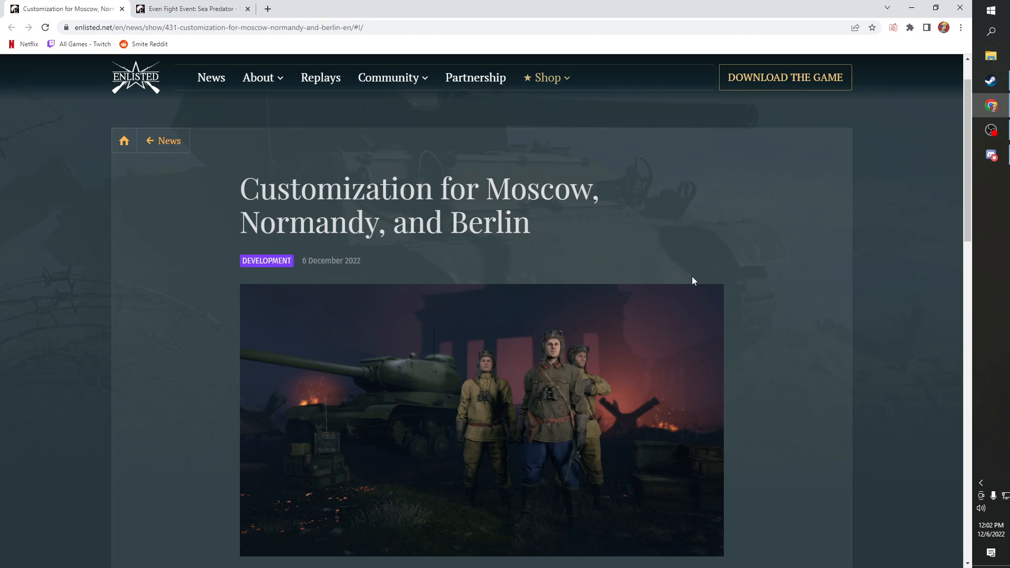
mouse_move(606, 251)
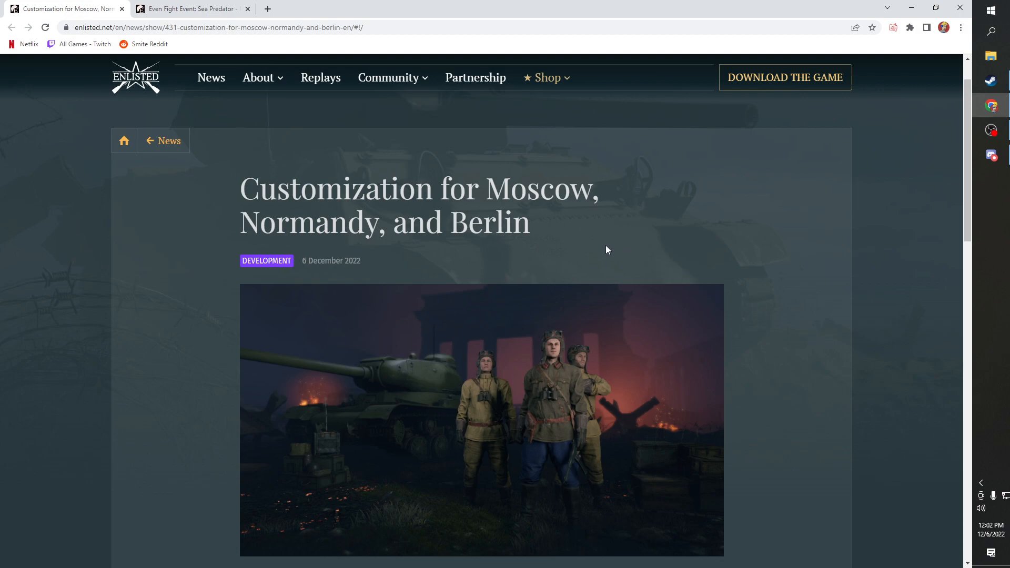
scroll("down", 3)
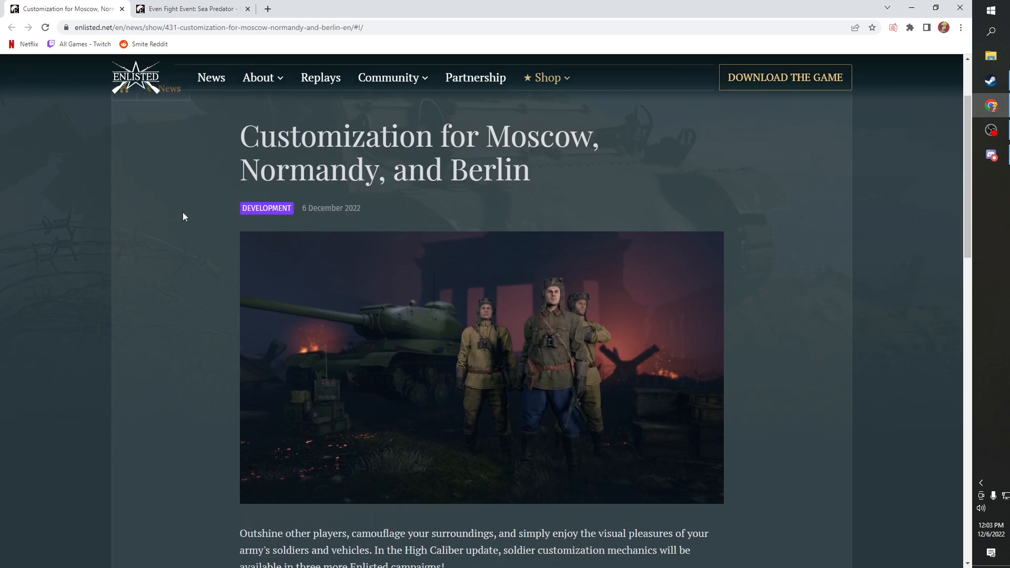
mouse_move(556, 189)
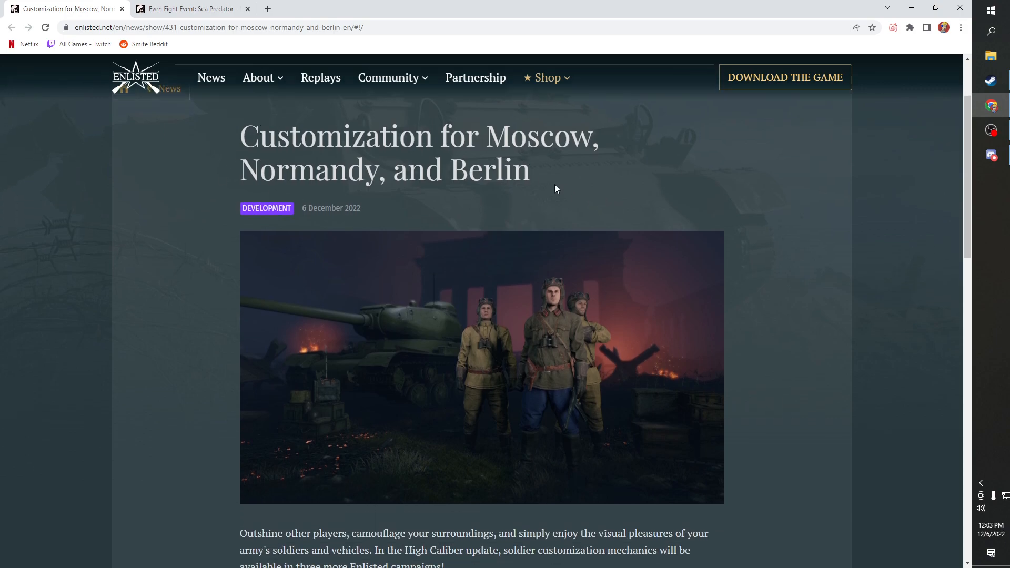
mouse_move(772, 323)
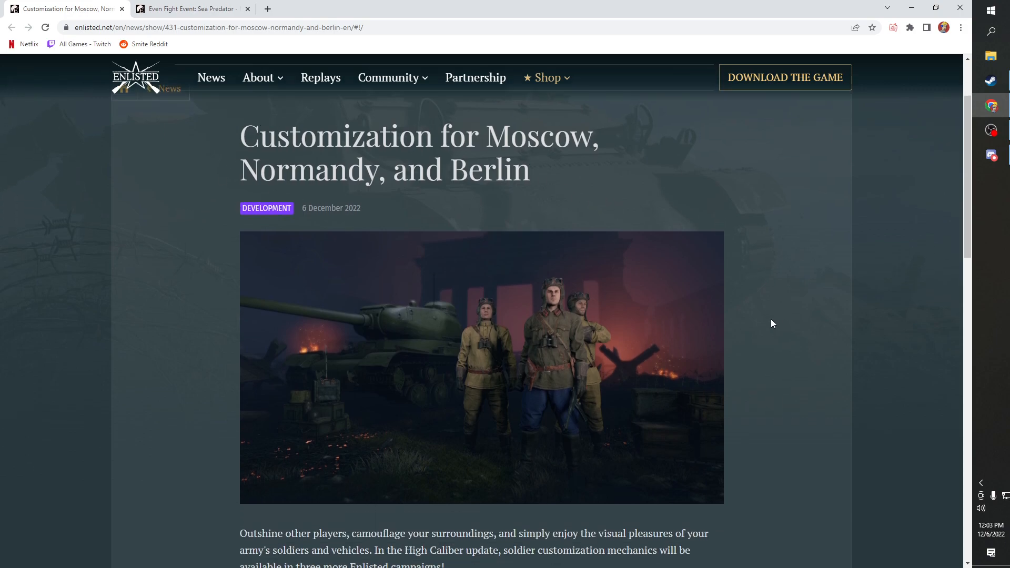
mouse_move(778, 301)
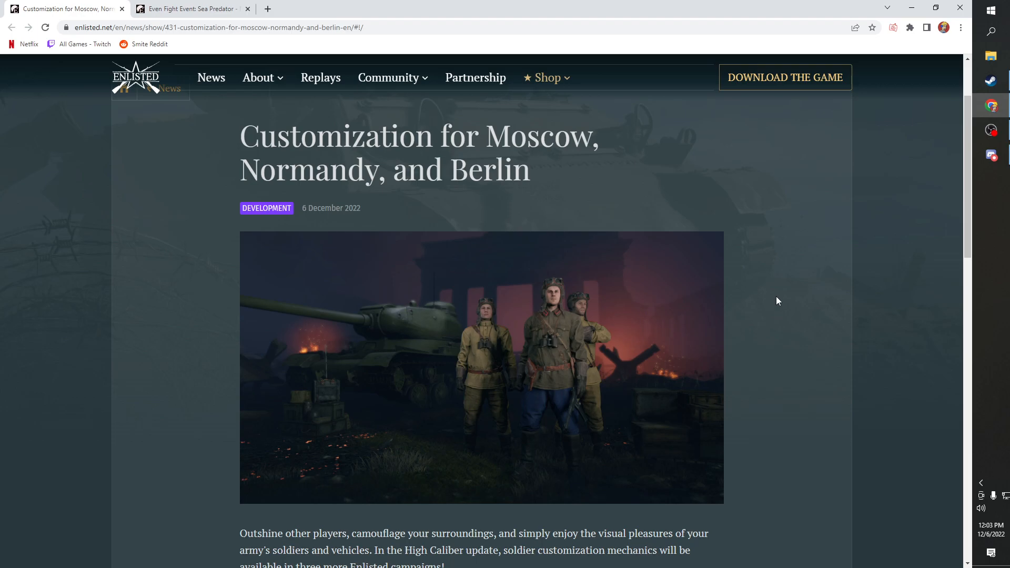
scroll("down", 3)
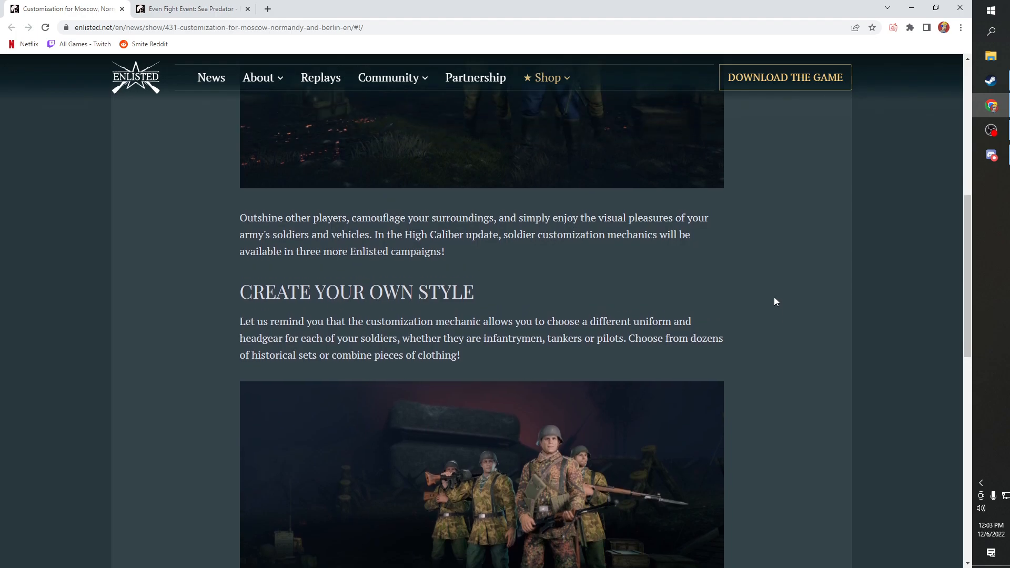
mouse_move(766, 304)
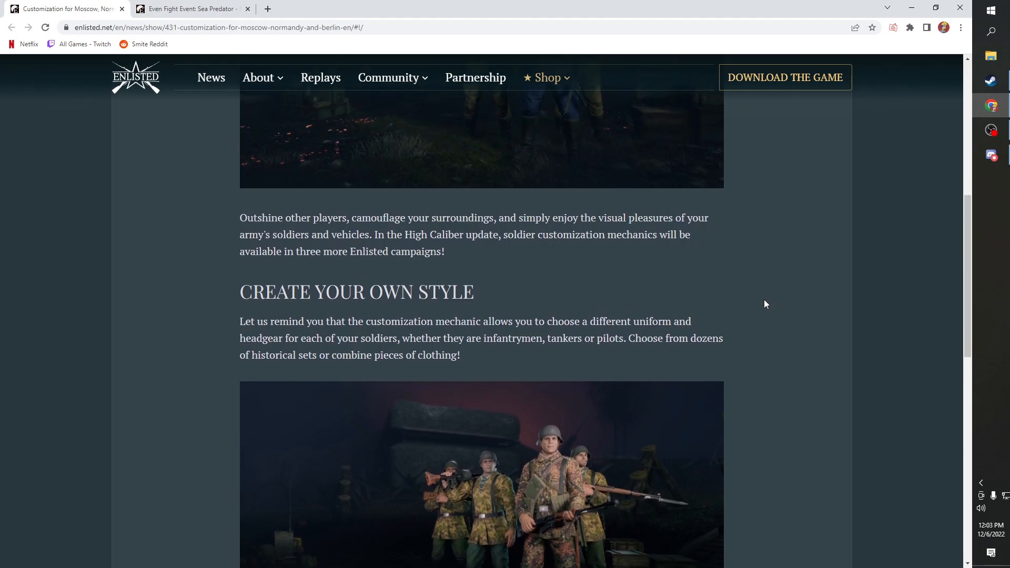
mouse_move(475, 271)
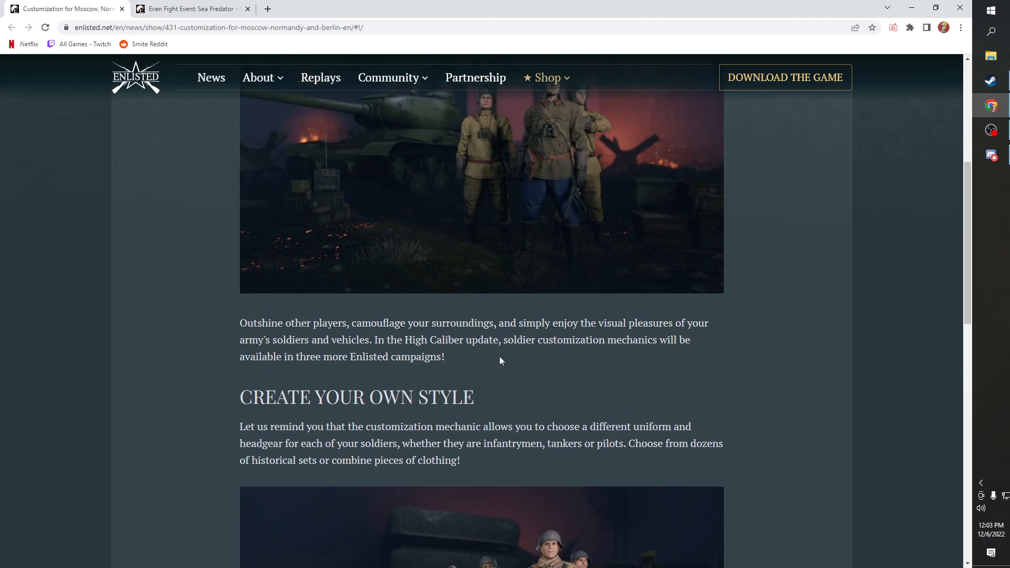
scroll("up", 3)
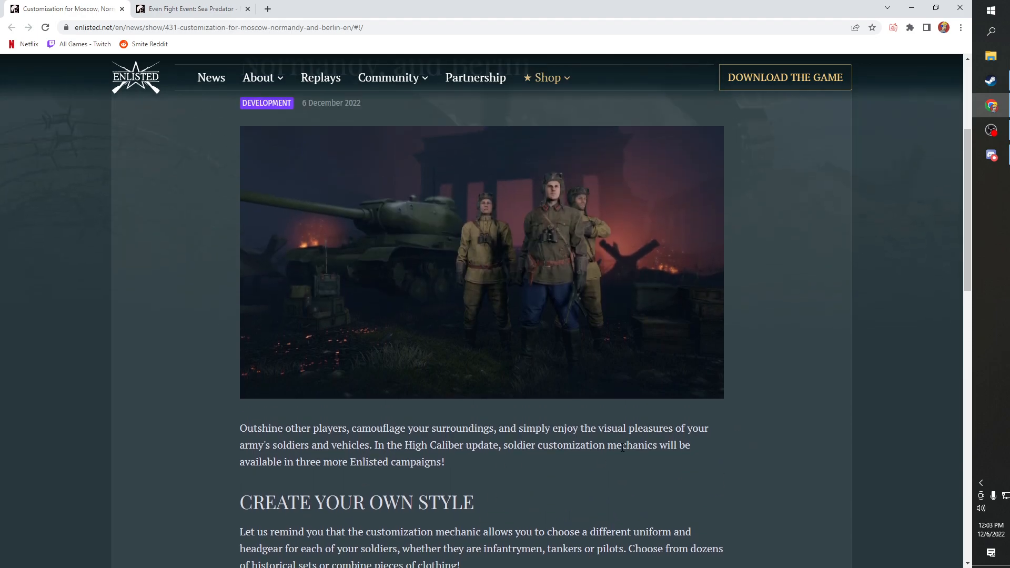
scroll("down", 3)
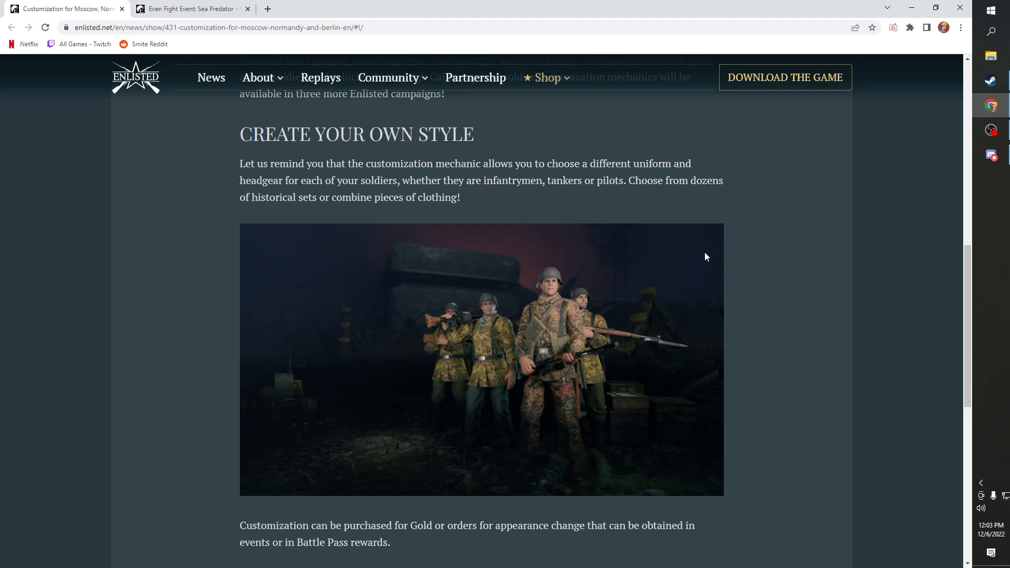
scroll("down", 3)
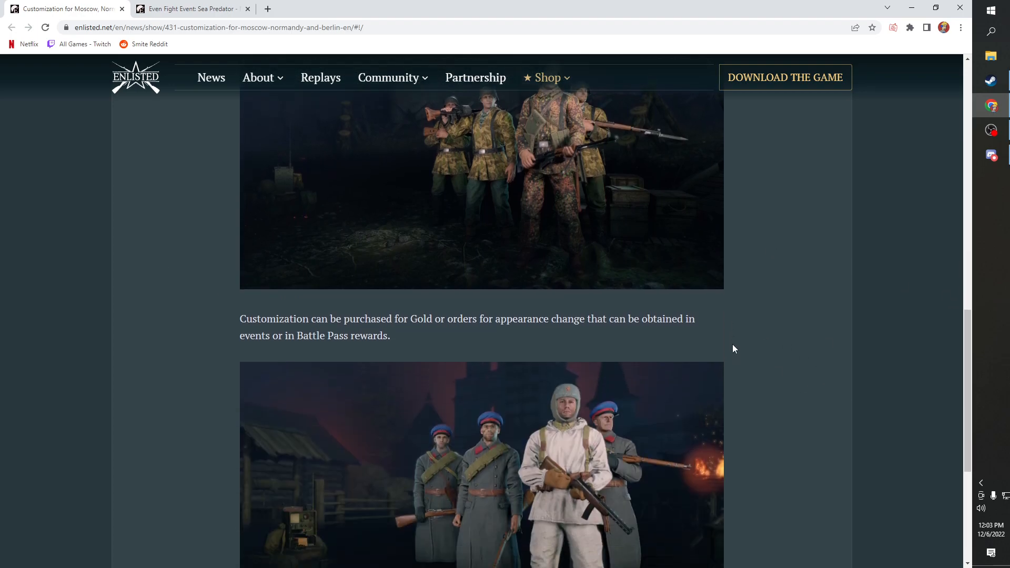
scroll("down", 3)
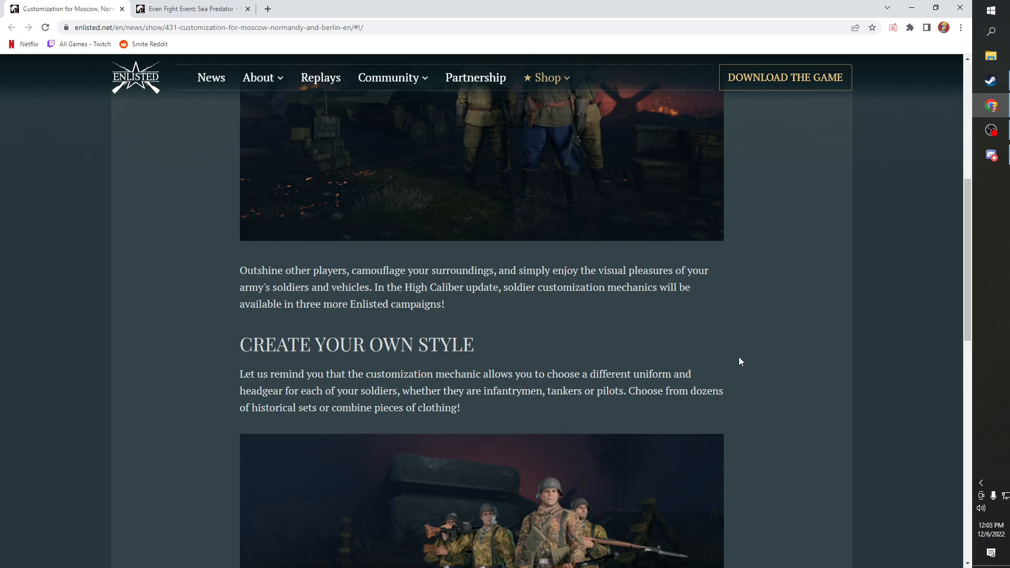
scroll("up", 3)
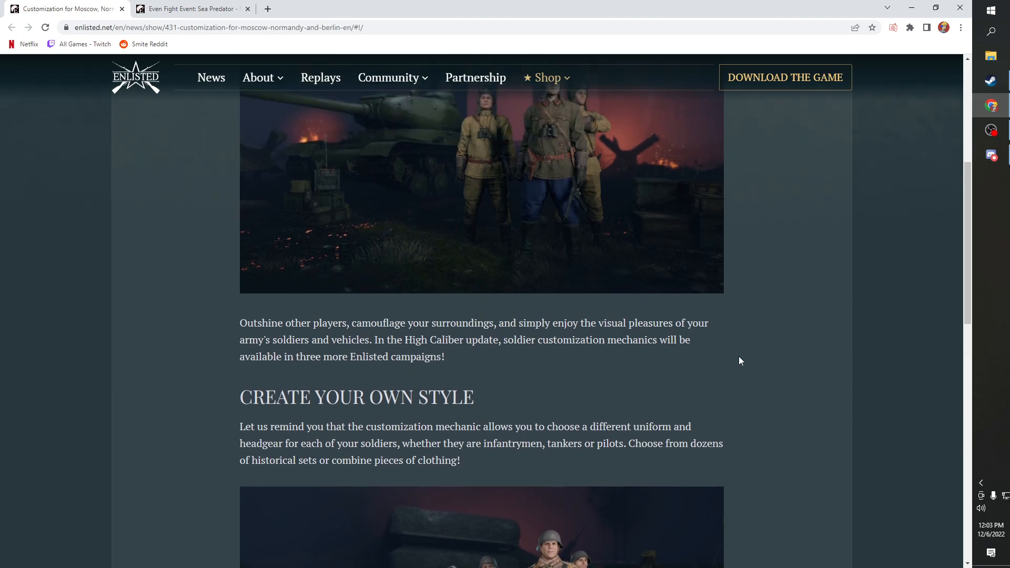
- Scroll between the article's opening paragraph and the Create Your Own Style heading
scroll("up", 3)
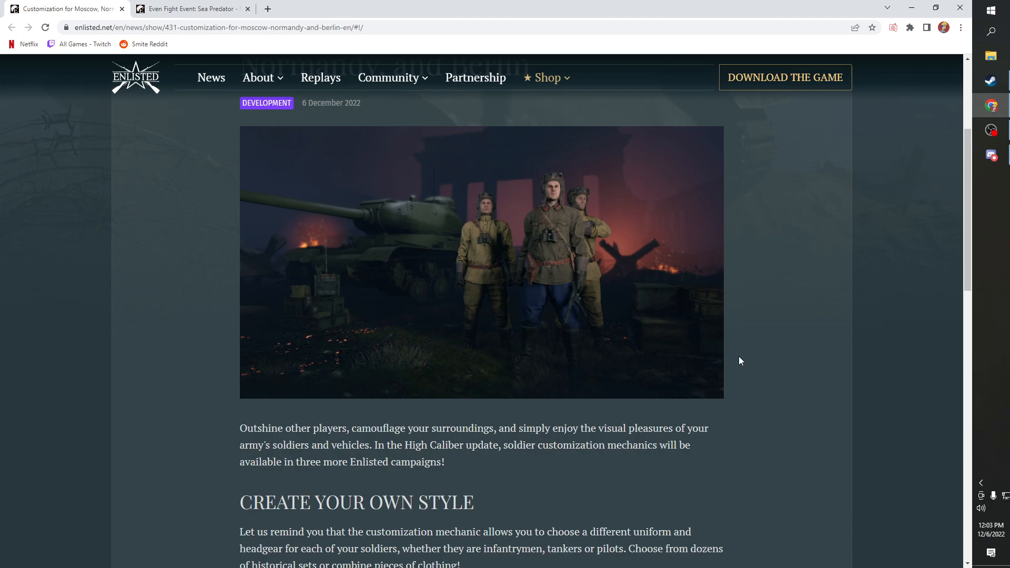
scroll("up", 3)
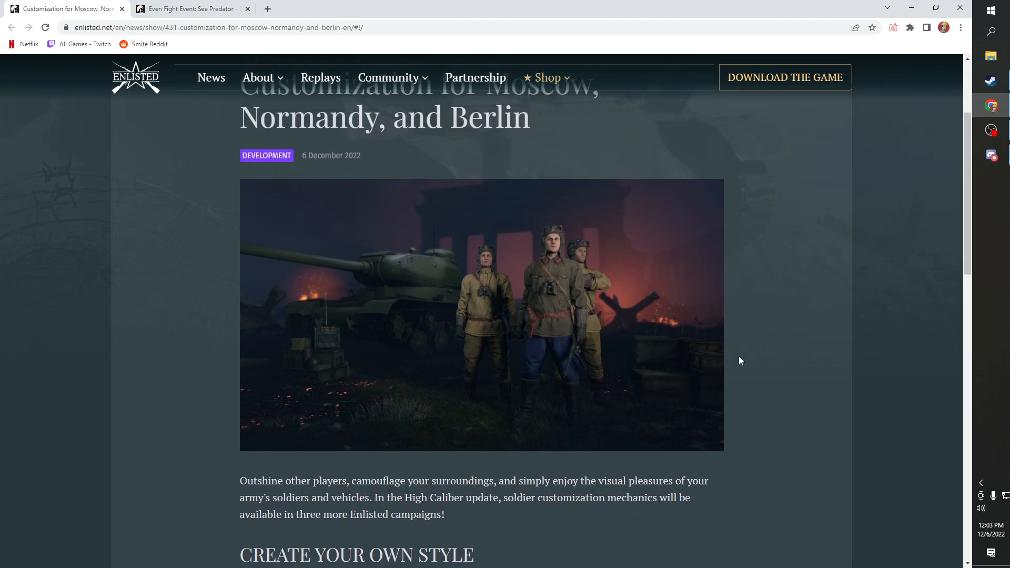
scroll("up", 3)
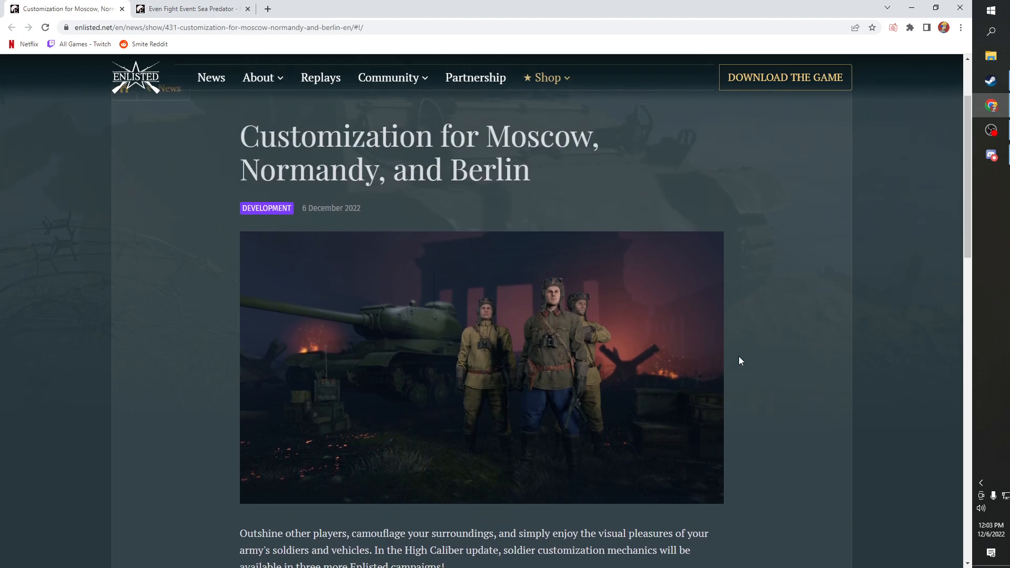
scroll("down", 3)
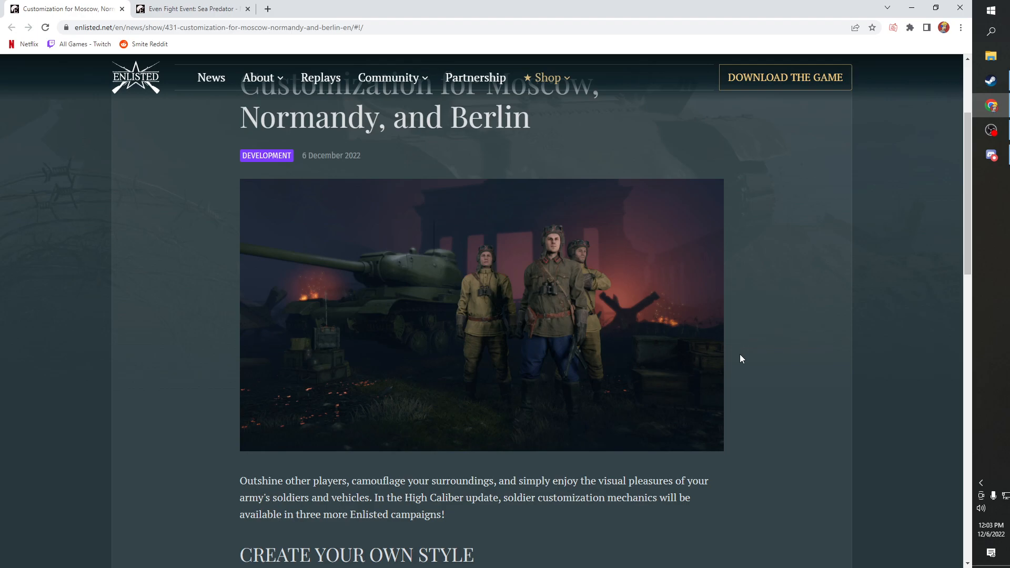
scroll("down", 3)
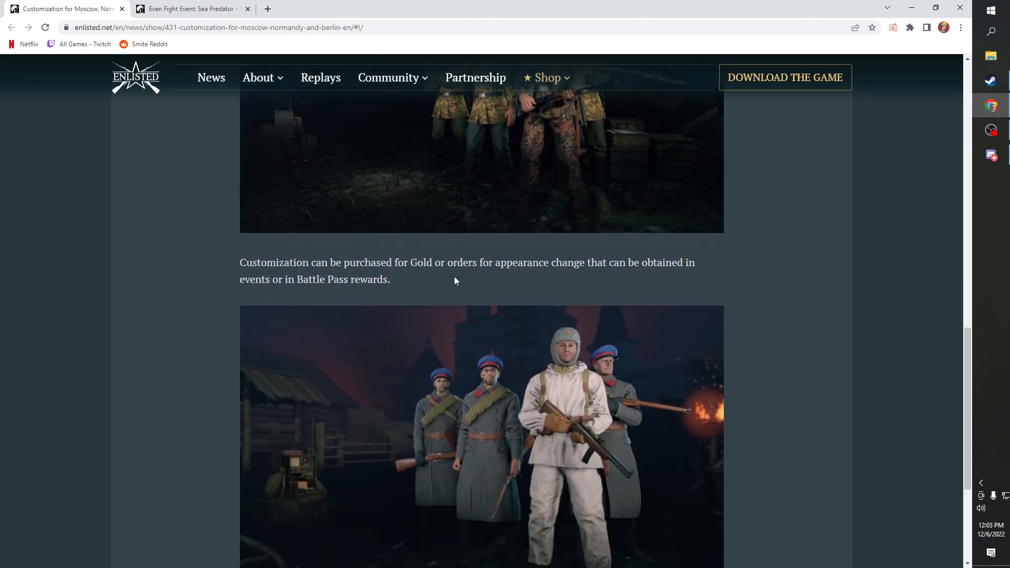
mouse_move(756, 335)
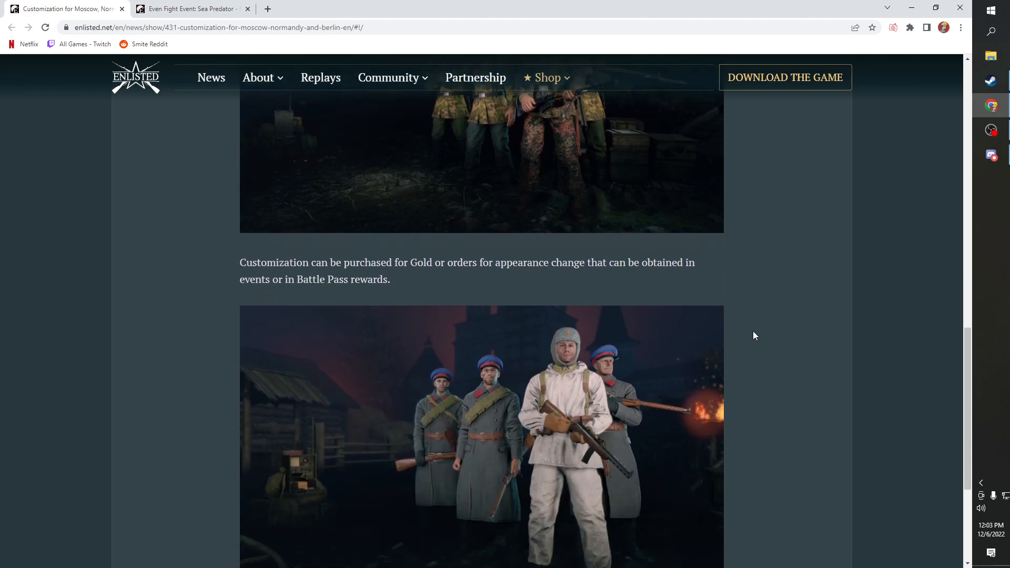
- Scroll back up to the article title, header image and opening paragraph
scroll("up", 3)
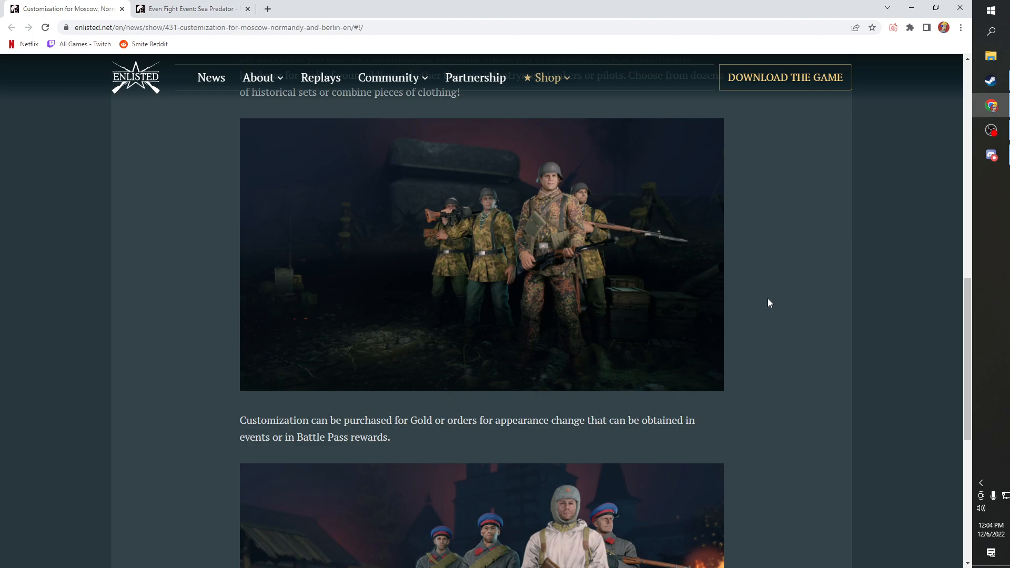
scroll("up", 3)
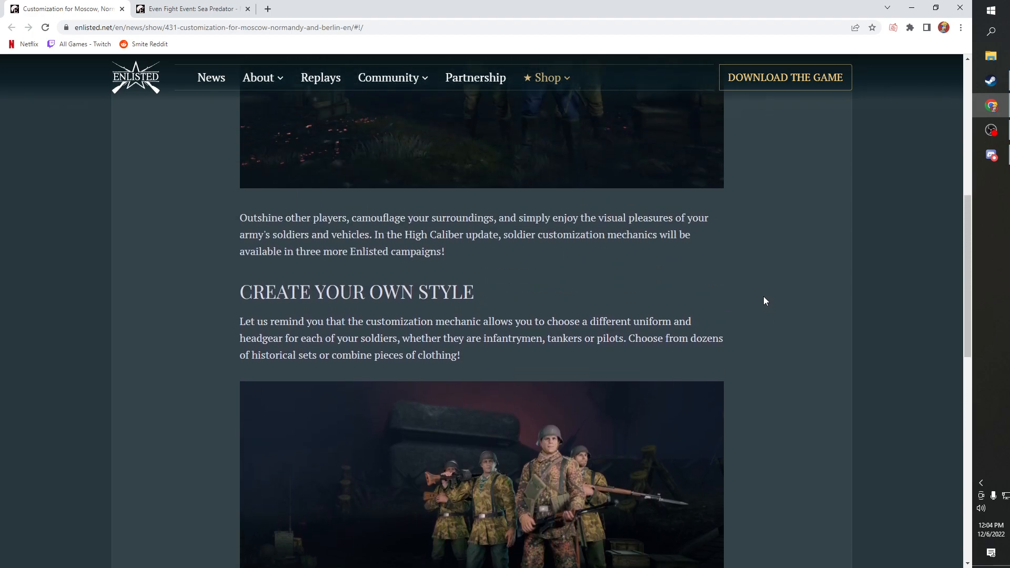
scroll("up", 3)
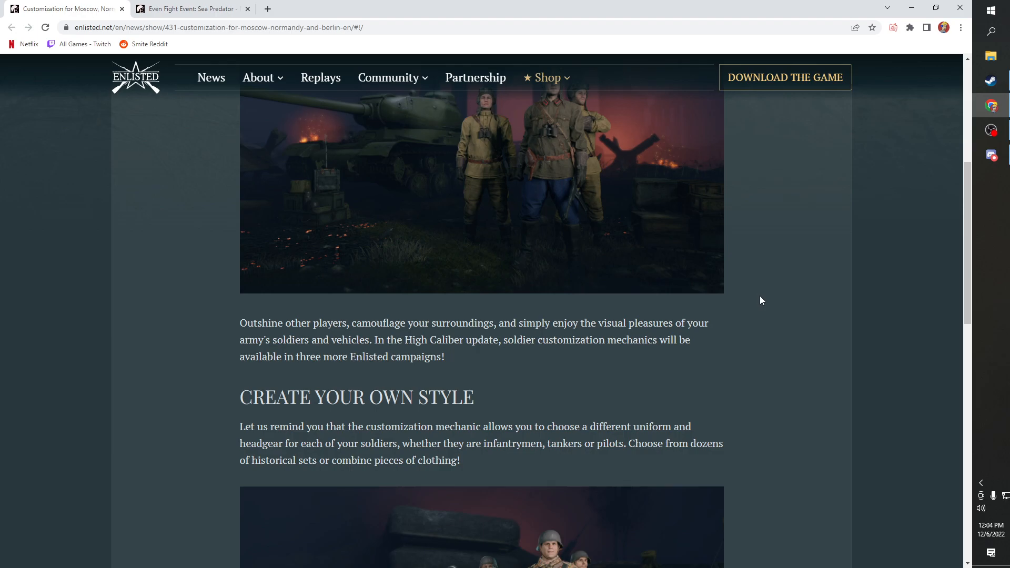
scroll("up", 3)
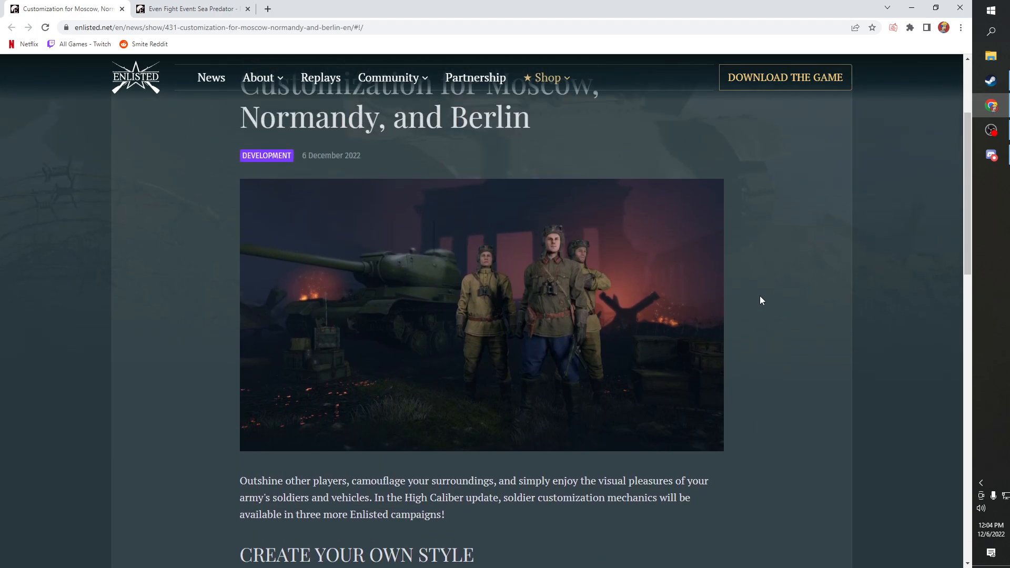
mouse_move(756, 300)
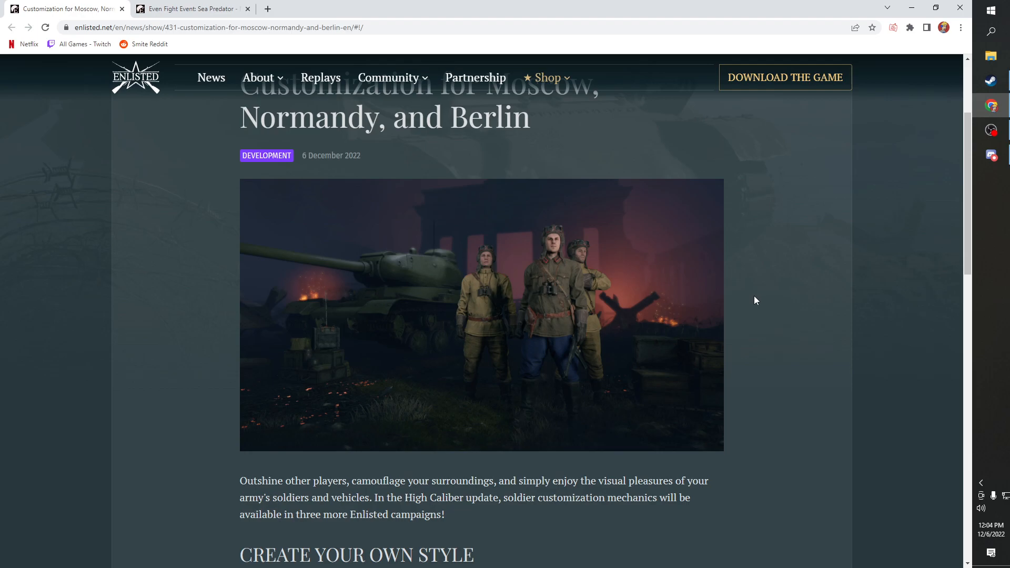
mouse_move(754, 302)
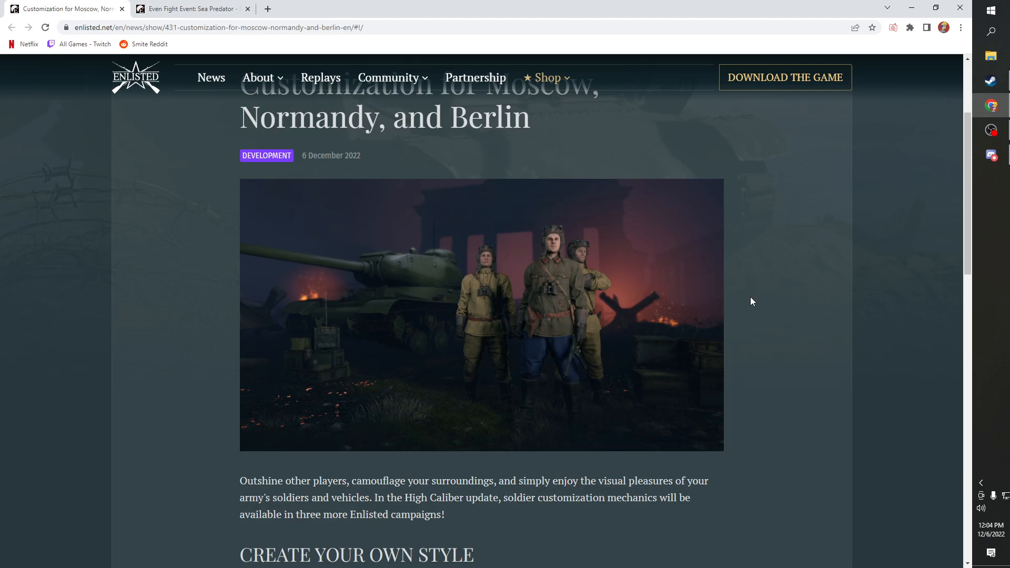
scroll("down", 3)
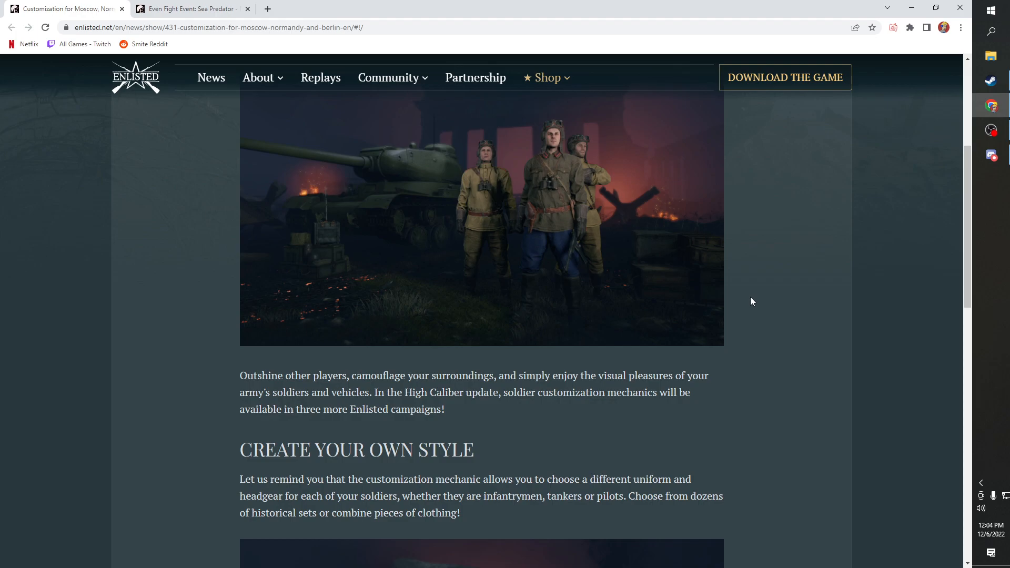
scroll("up", 3)
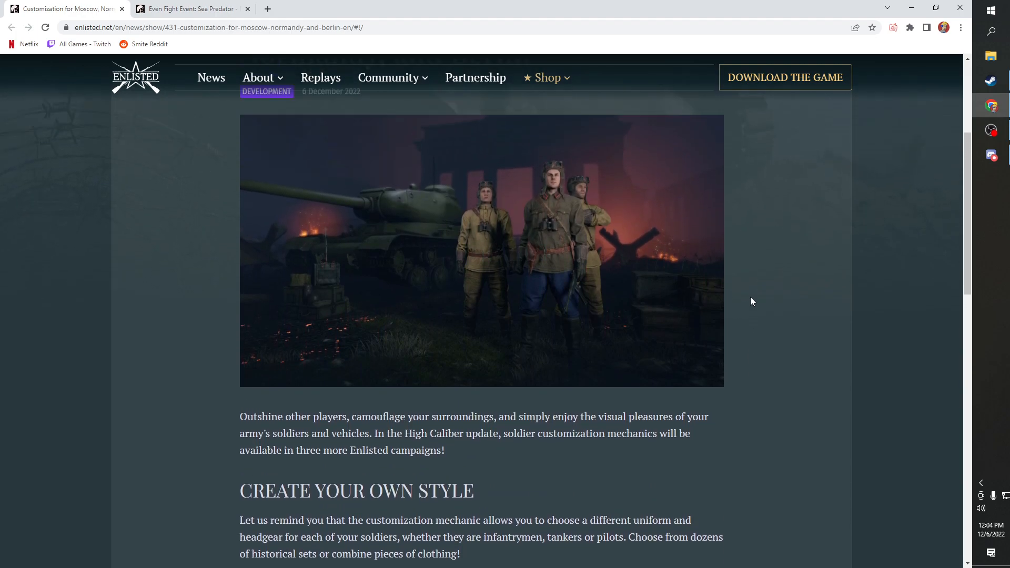
scroll("up", 3)
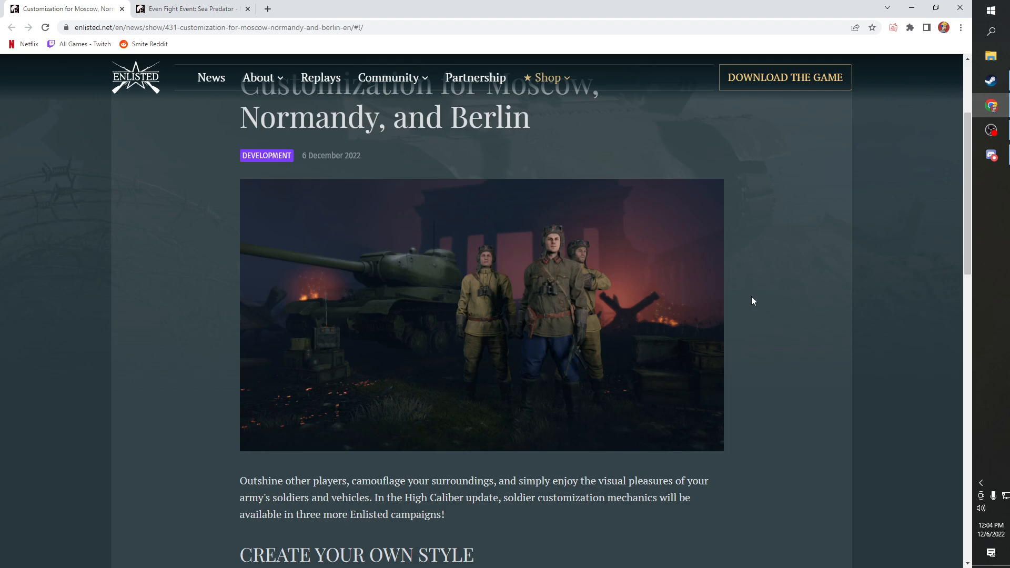
left_click(190, 8)
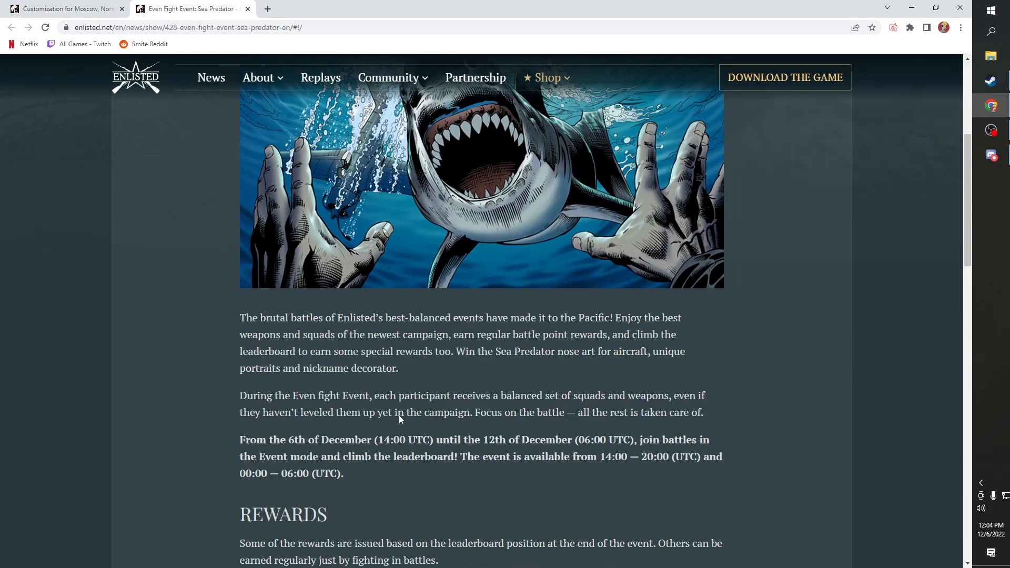
scroll("up", 3)
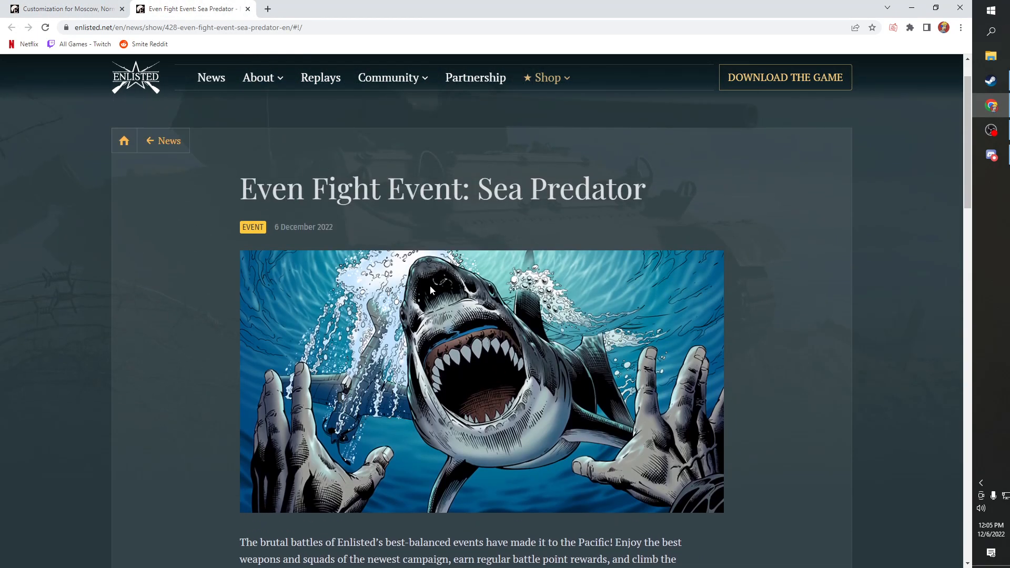
scroll("down", 3)
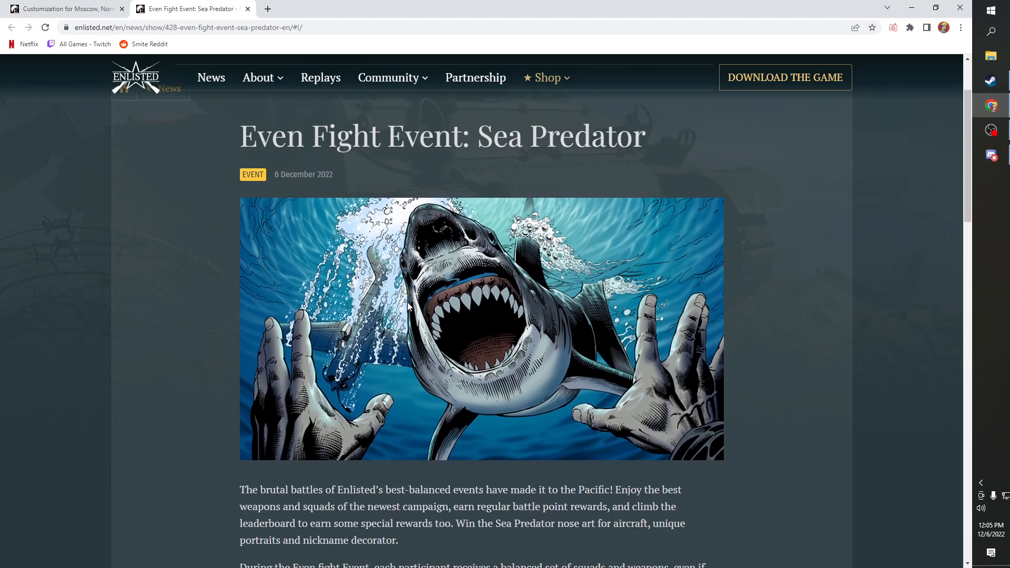
scroll("down", 3)
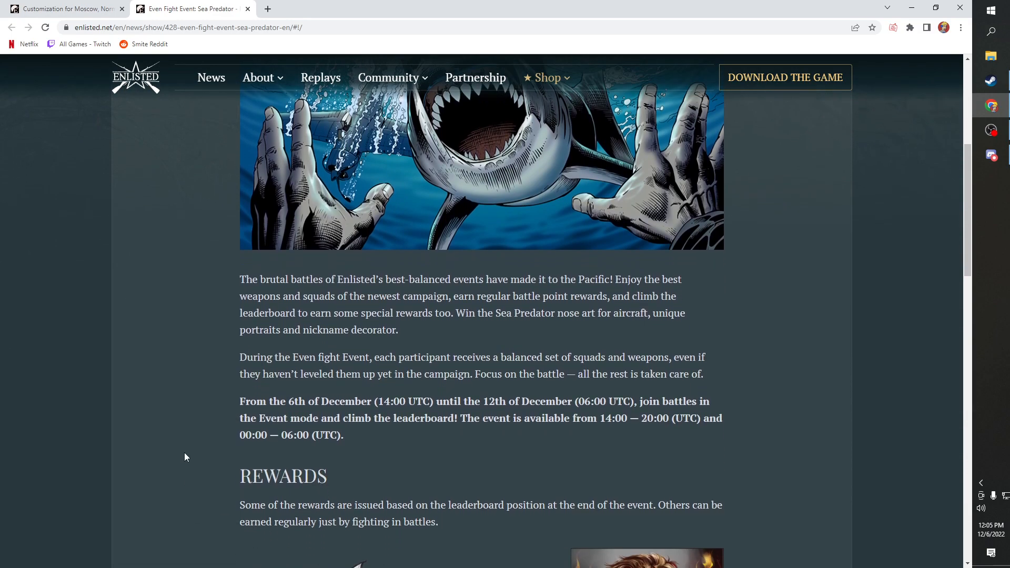
scroll("up", 3)
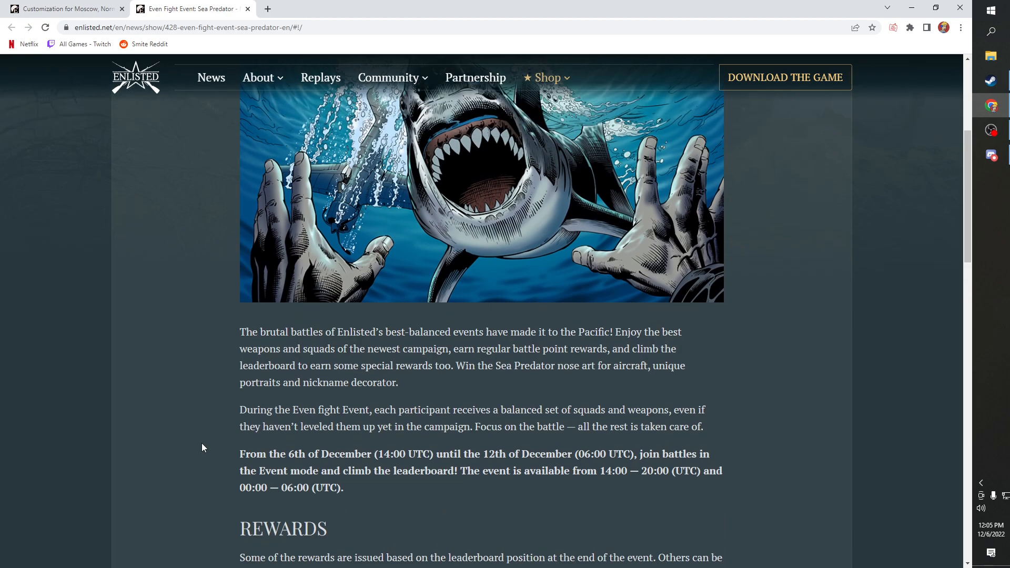
scroll("down", 3)
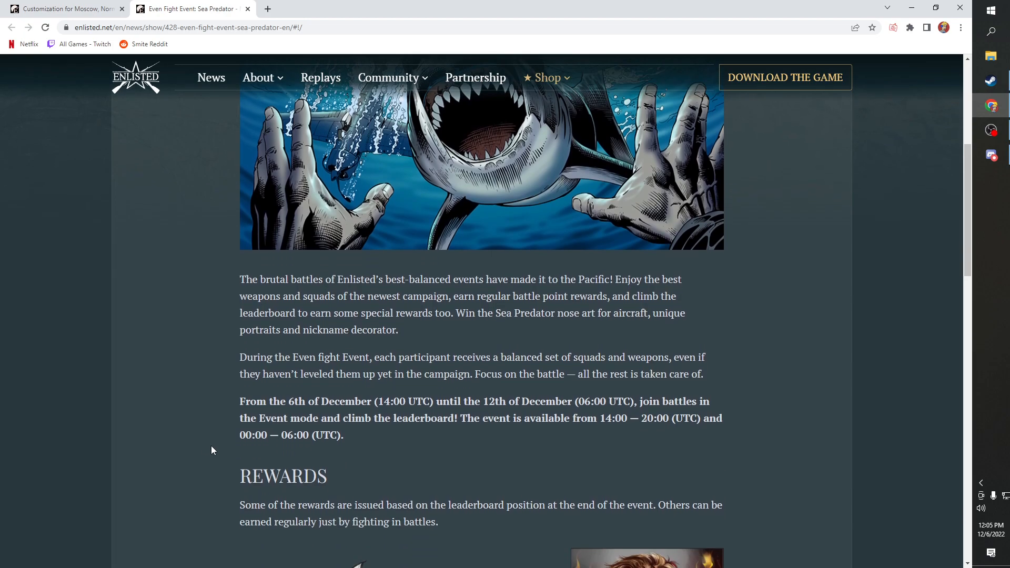
mouse_move(223, 424)
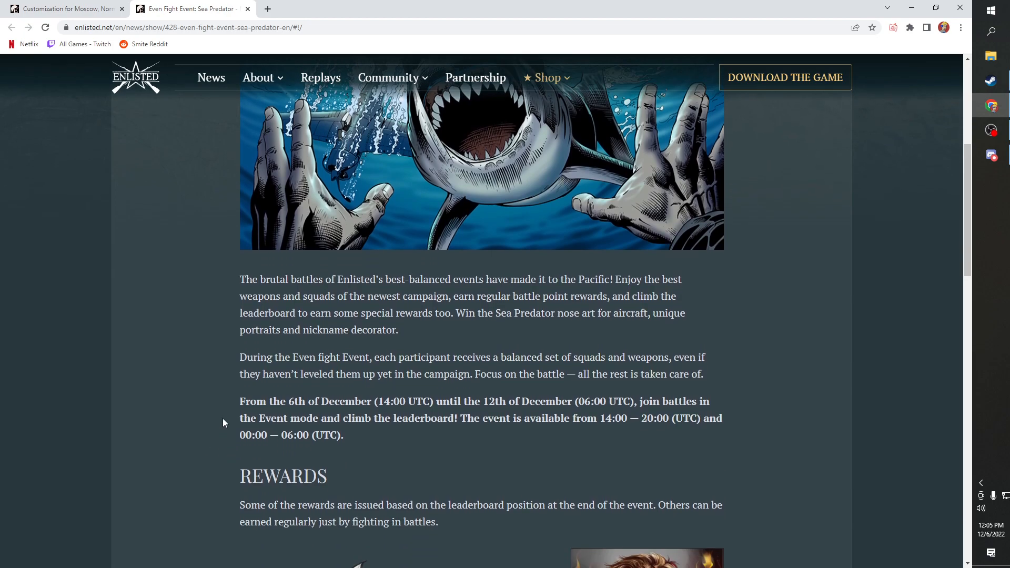
scroll("down", 3)
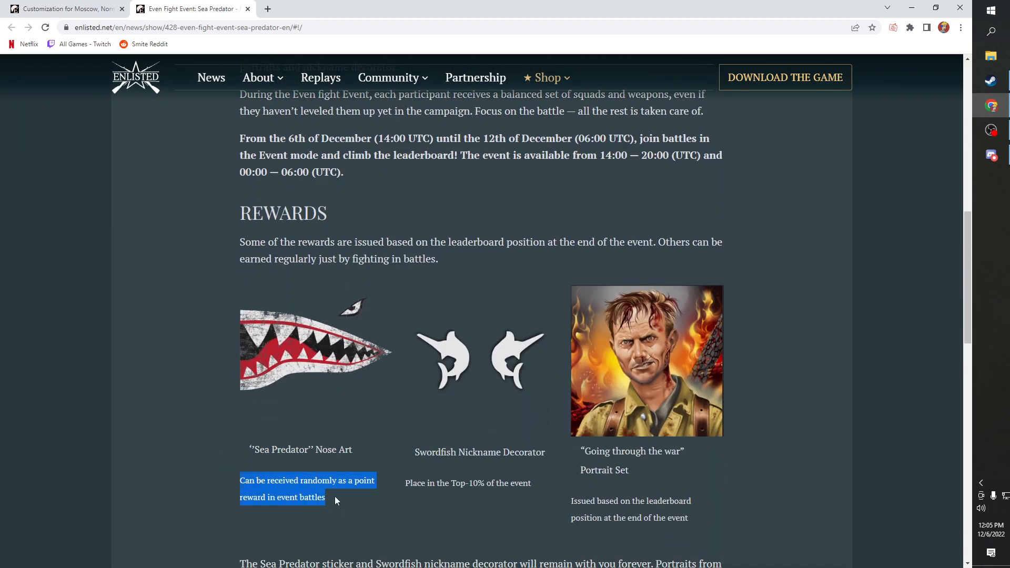
scroll("down", 3)
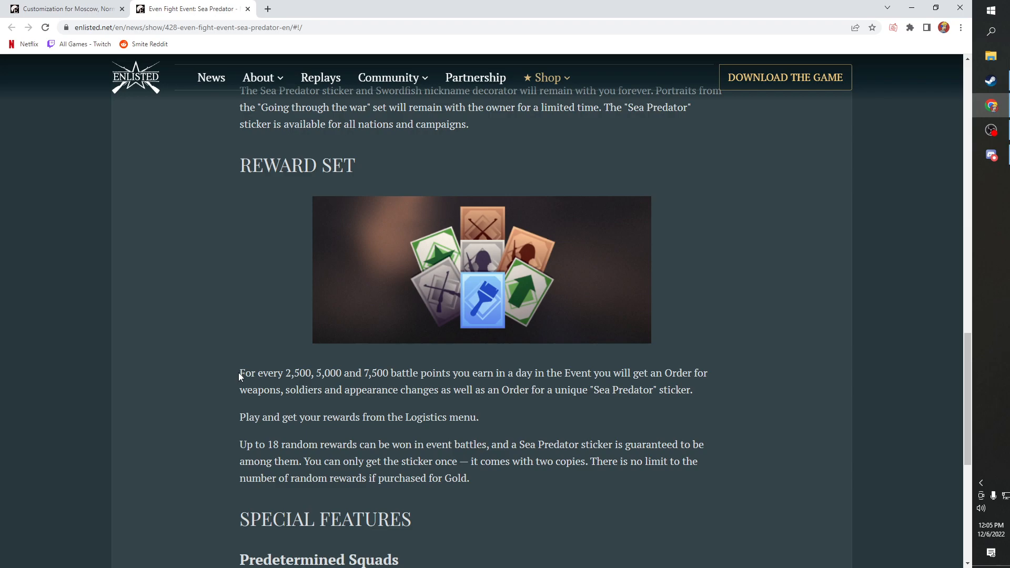
mouse_move(348, 358)
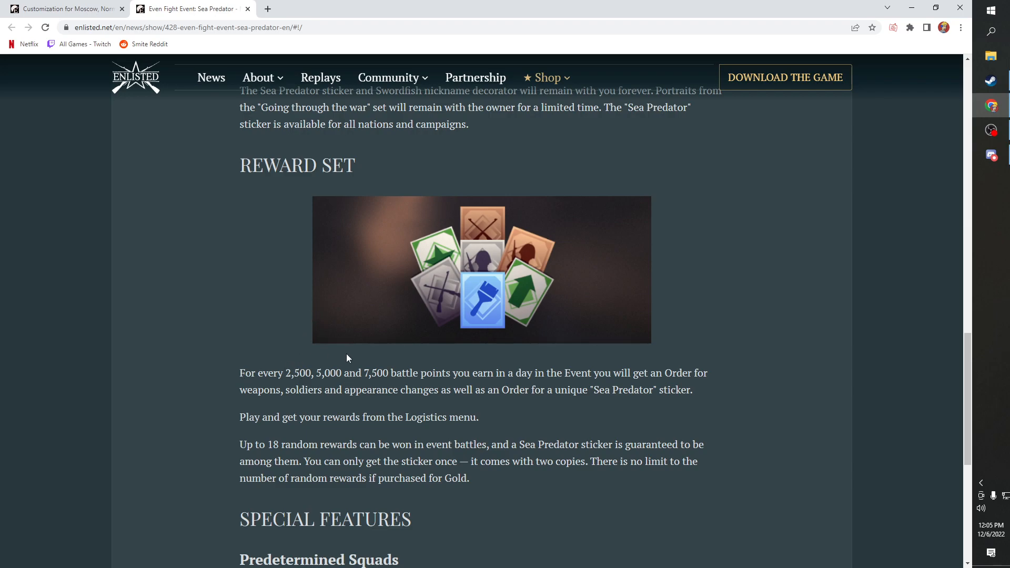
mouse_move(270, 353)
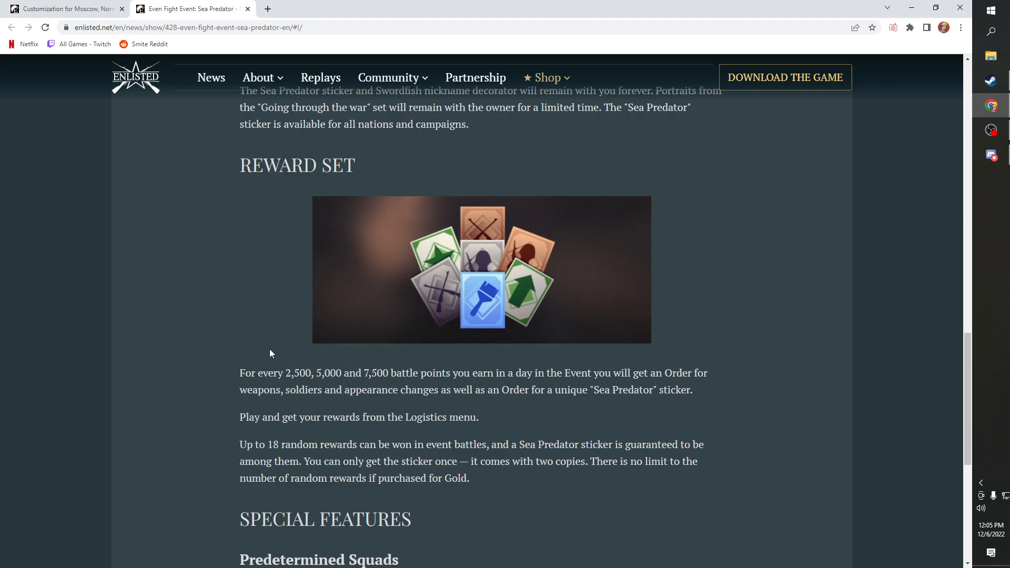
mouse_move(452, 273)
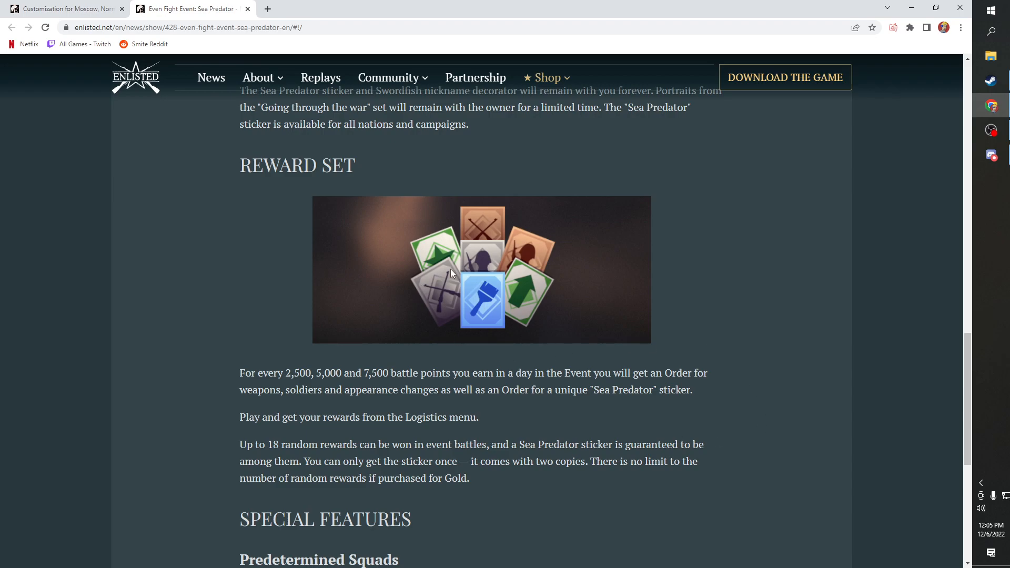
mouse_move(751, 374)
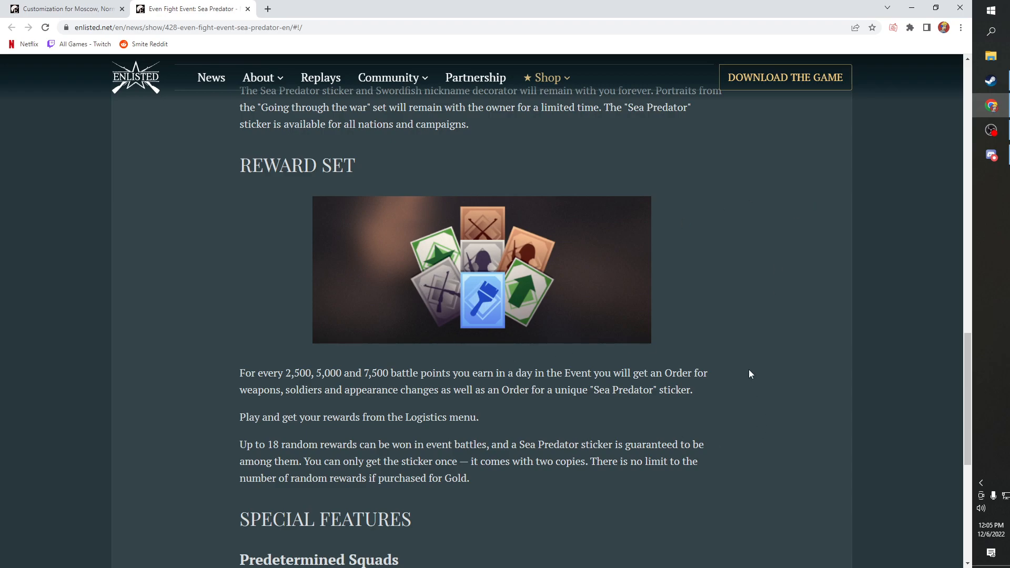
scroll("down", 3)
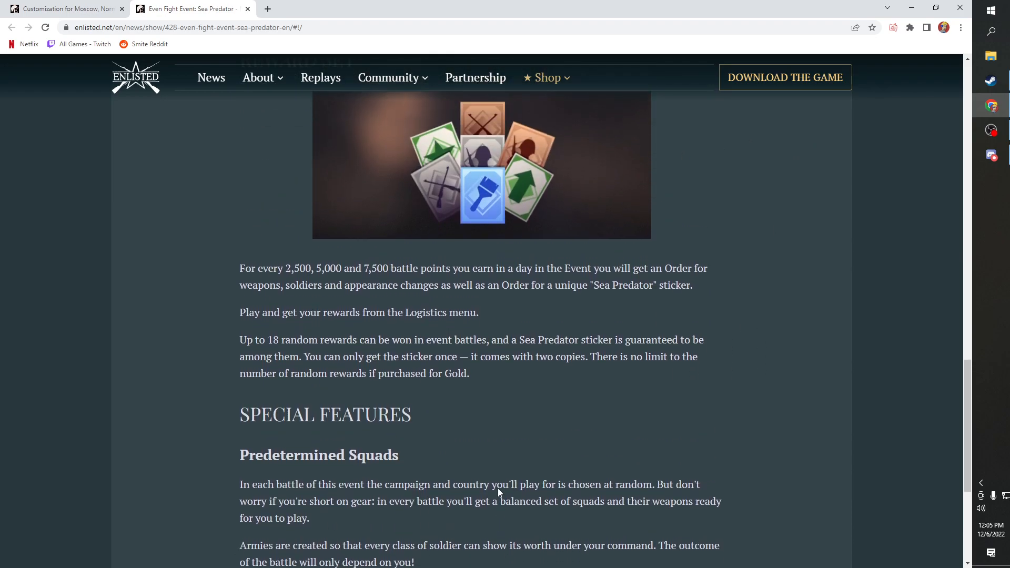
scroll("up", 3)
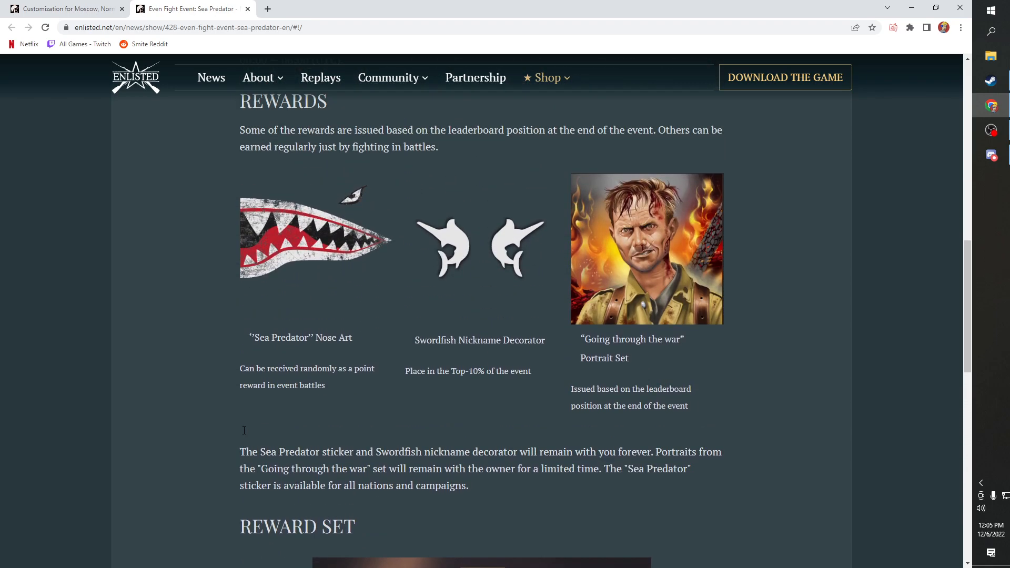
scroll("up", 3)
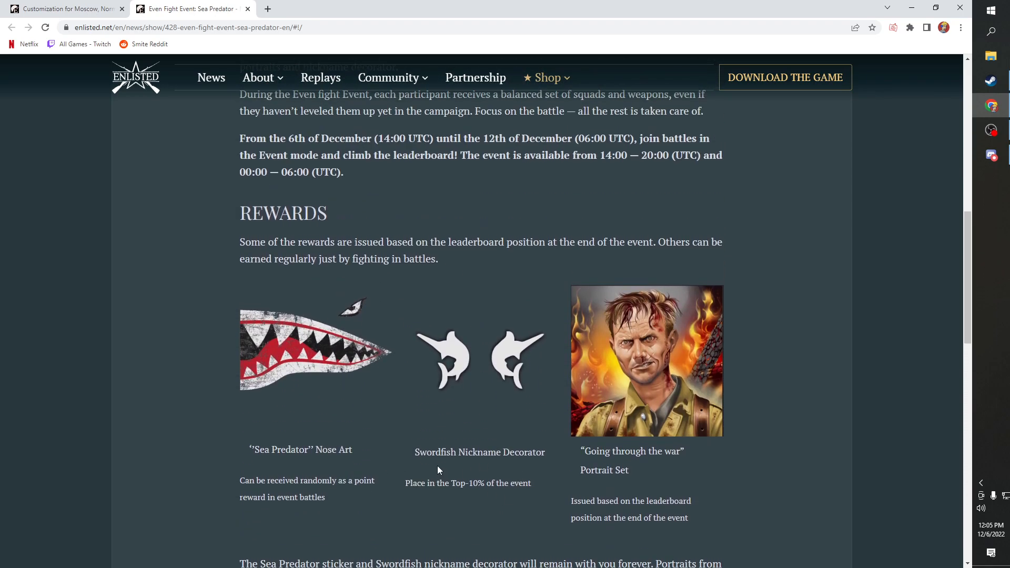
mouse_move(528, 449)
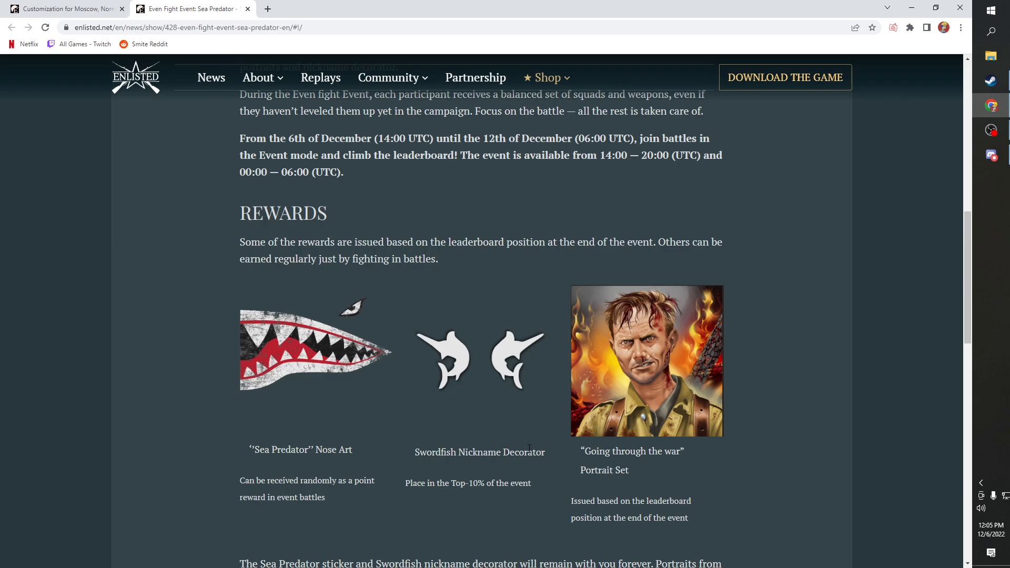
scroll("down", 3)
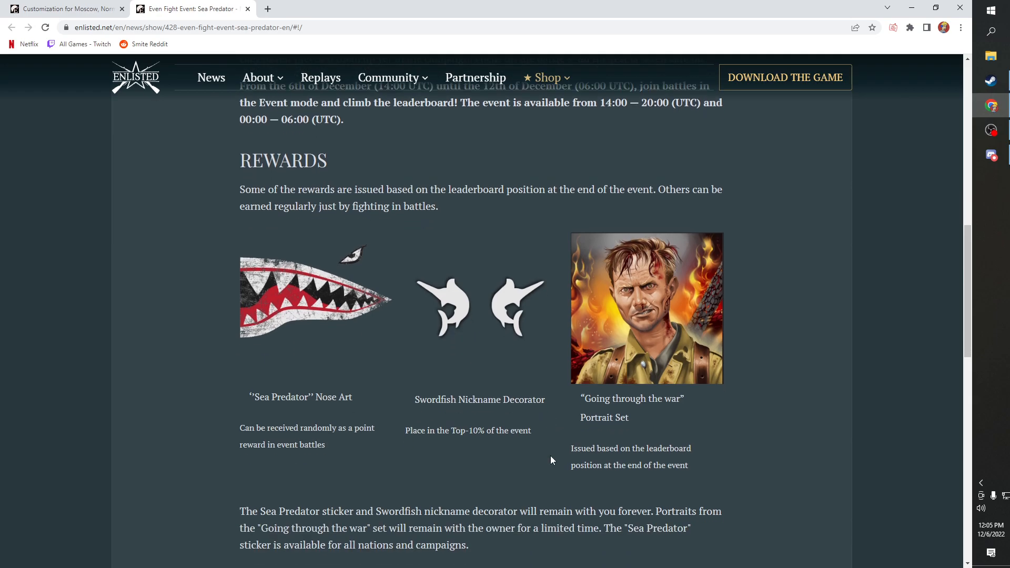
scroll("up", 3)
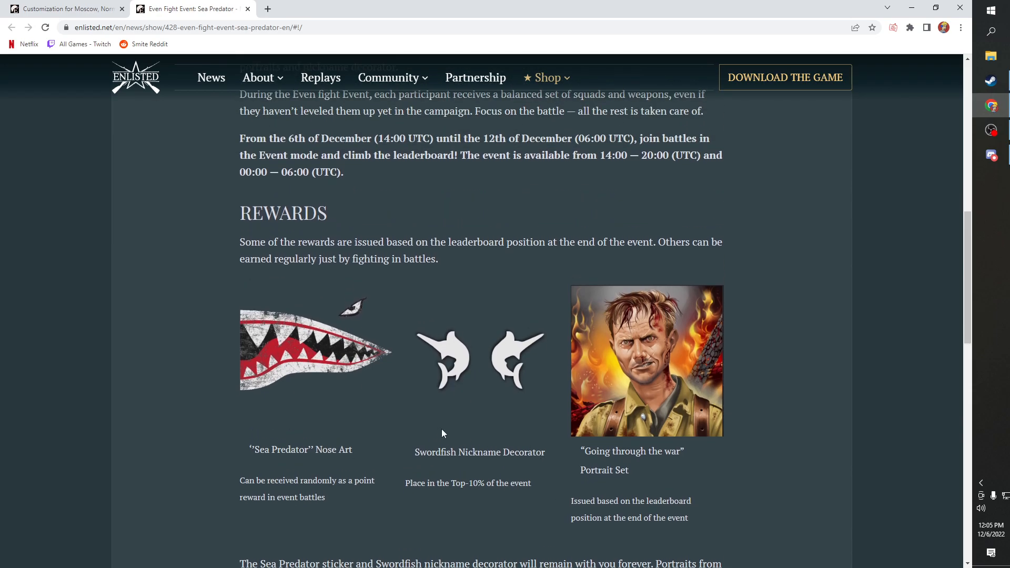
mouse_move(477, 383)
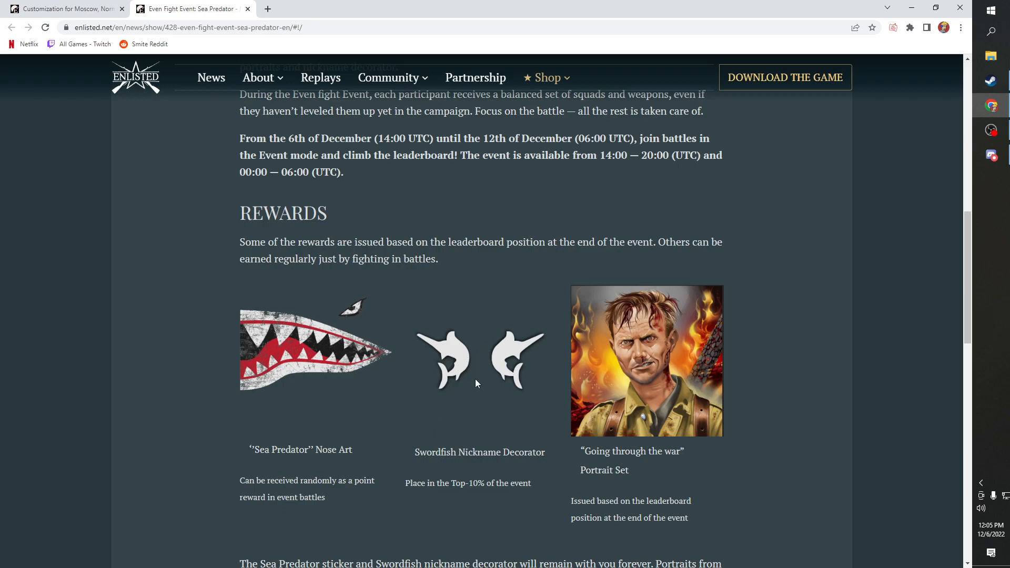
mouse_move(518, 393)
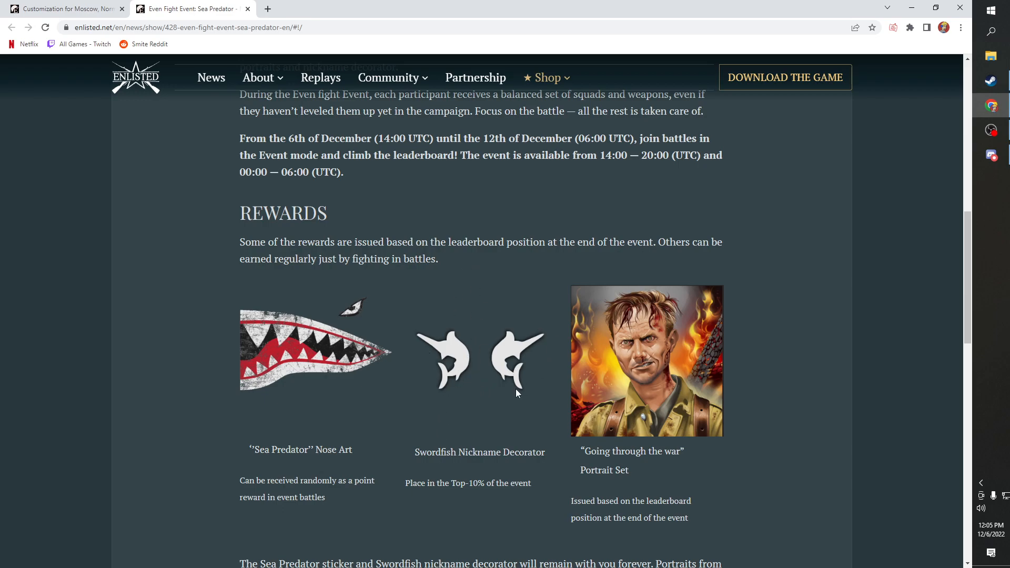
mouse_move(493, 255)
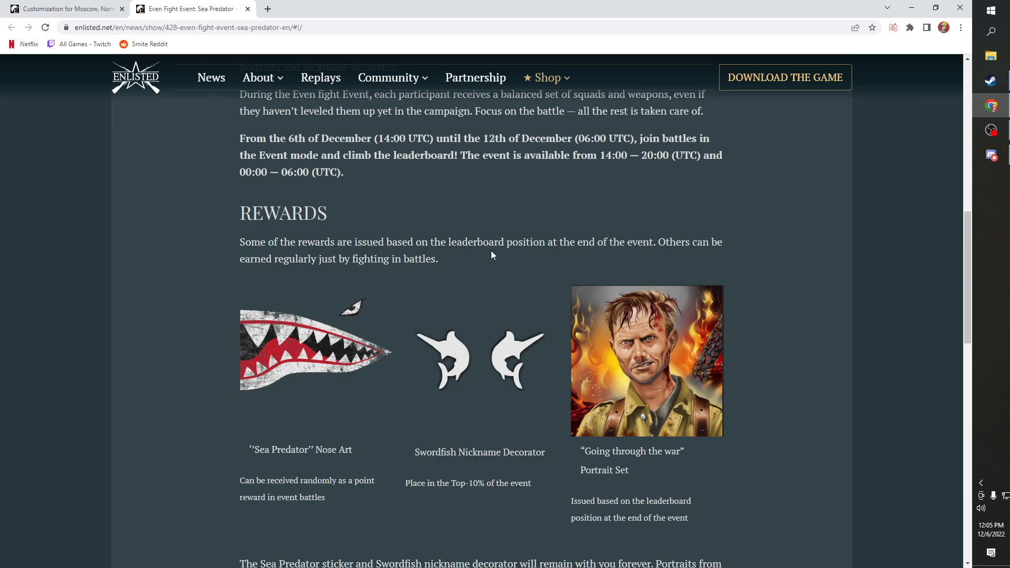
mouse_move(712, 323)
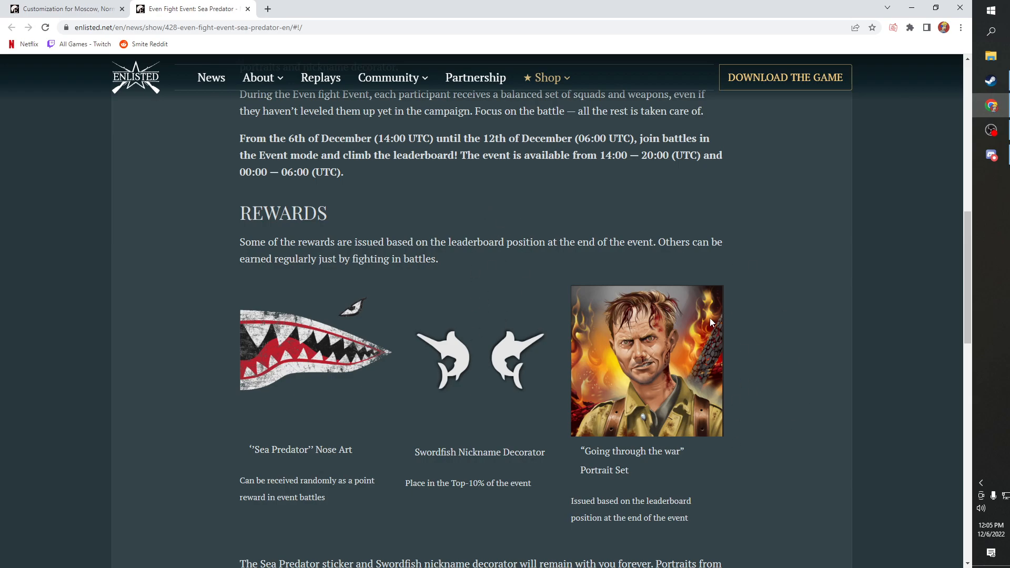
scroll("up", 3)
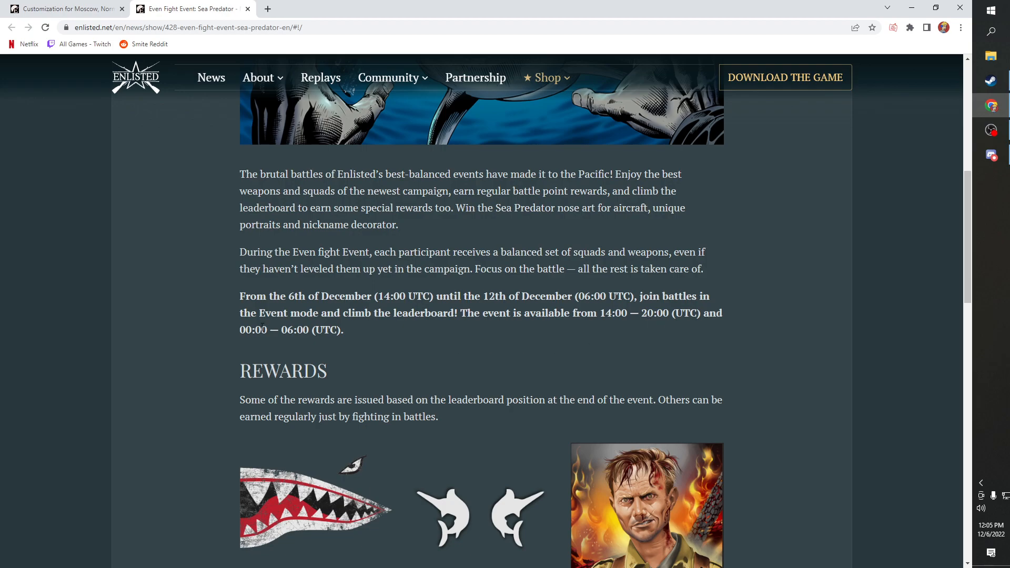
scroll("down", 3)
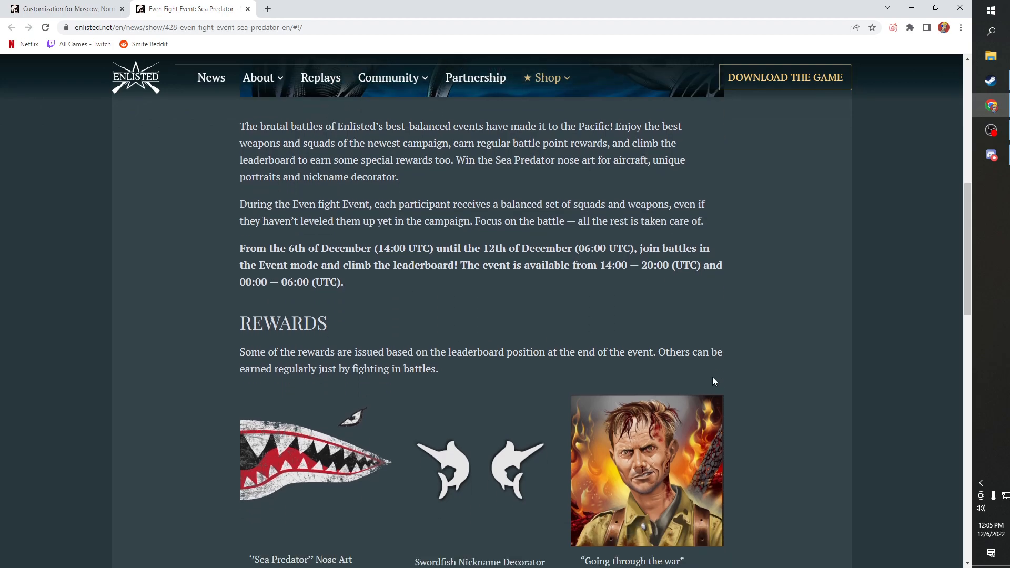
scroll("down", 3)
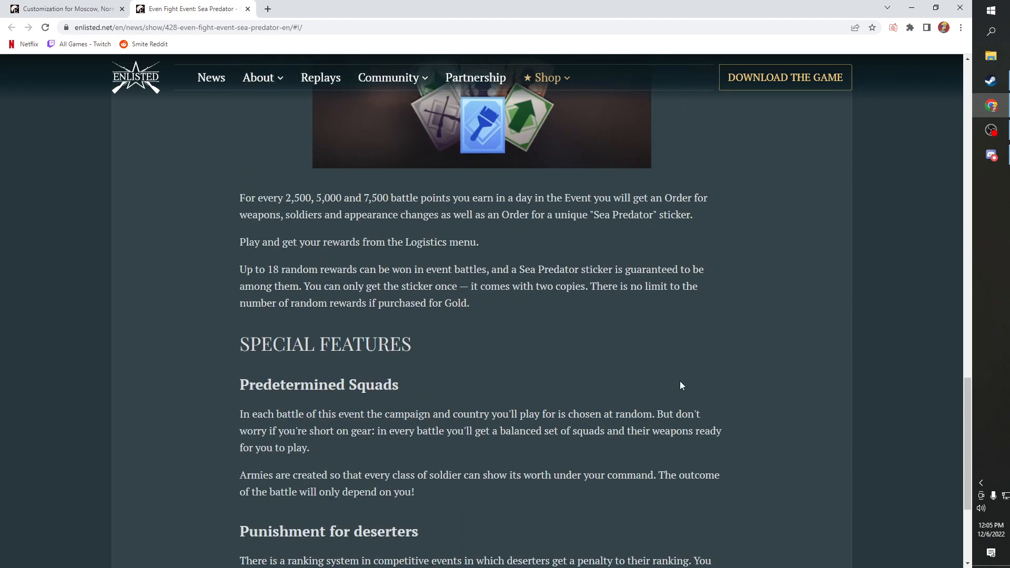
scroll("down", 3)
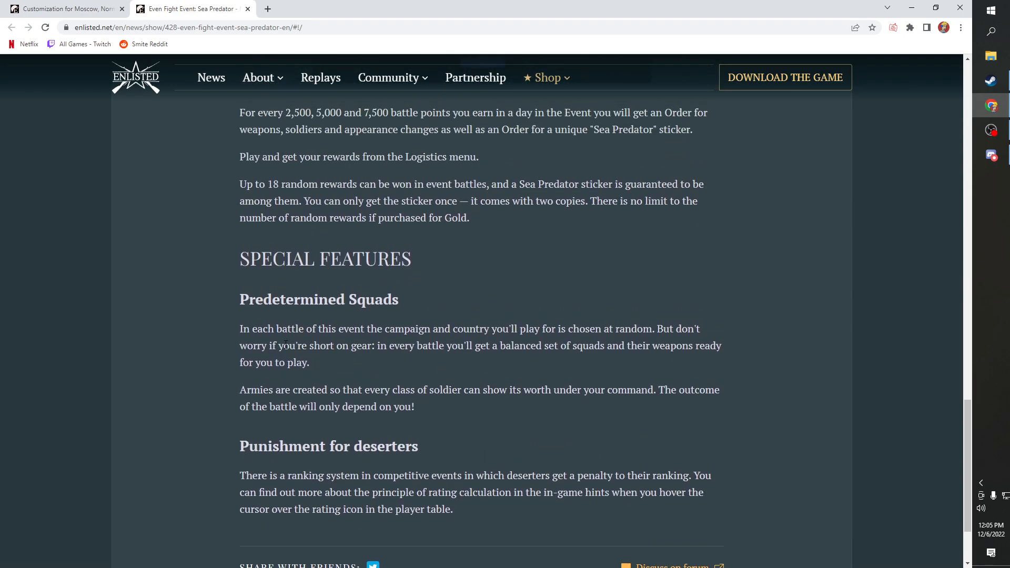
scroll("up", 3)
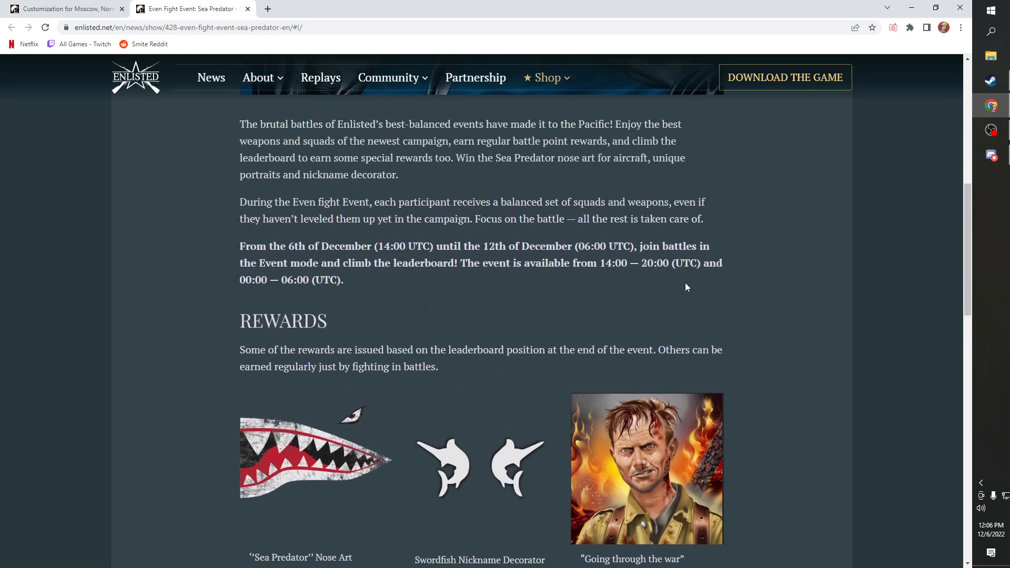
scroll("down", 3)
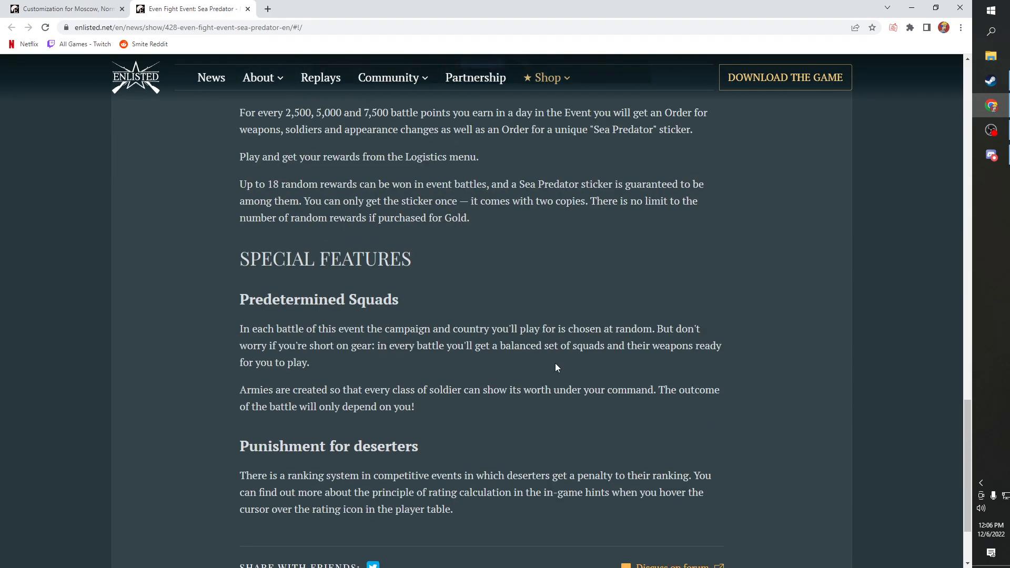
scroll("down", 3)
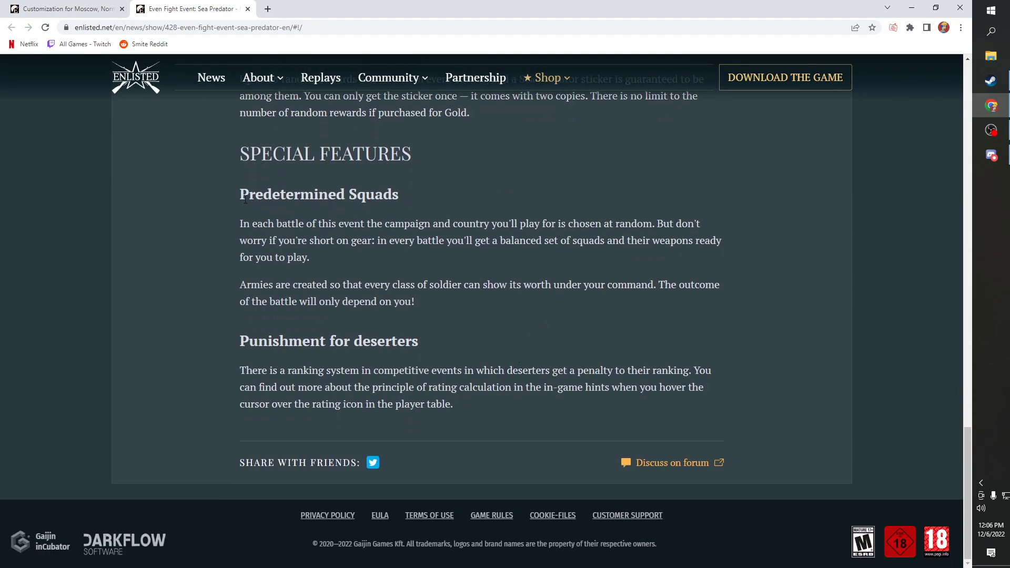
mouse_move(461, 209)
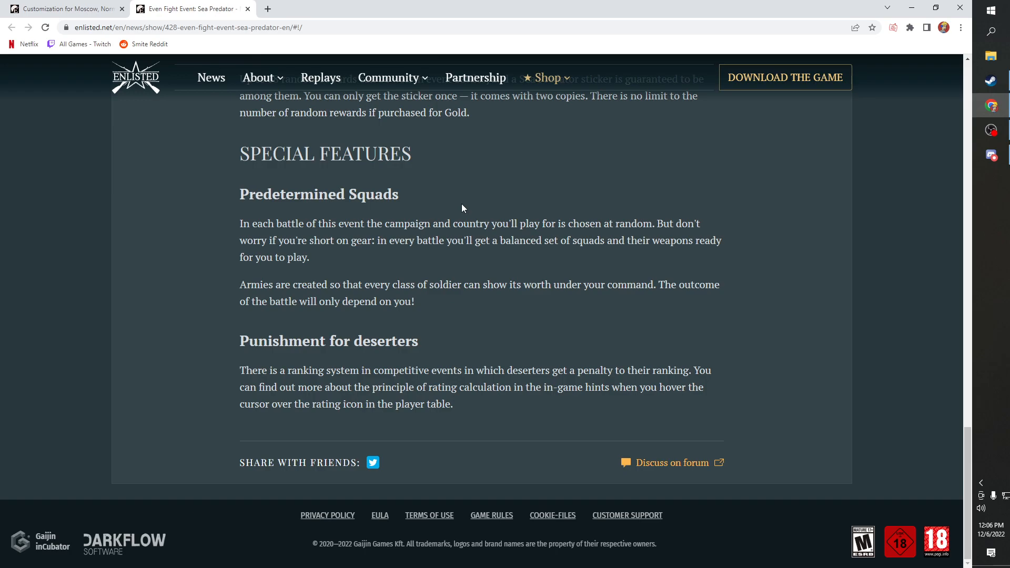
mouse_move(467, 322)
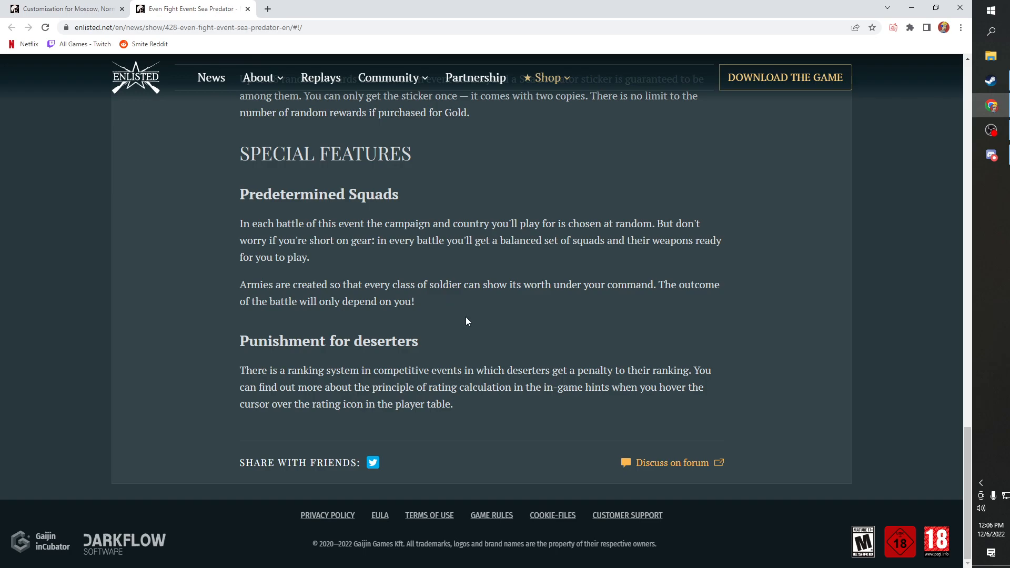
scroll("up", 3)
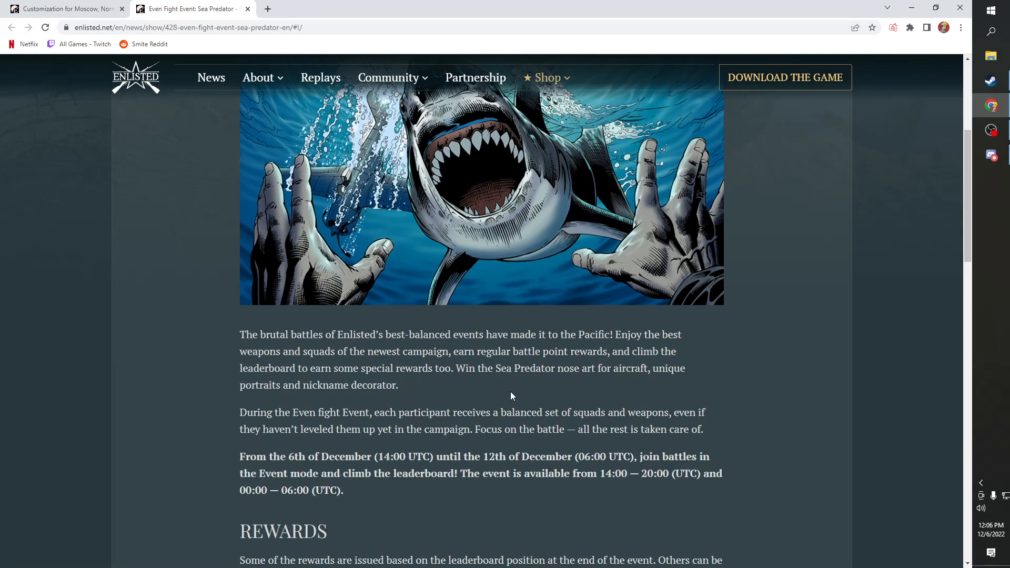
scroll("down", 3)
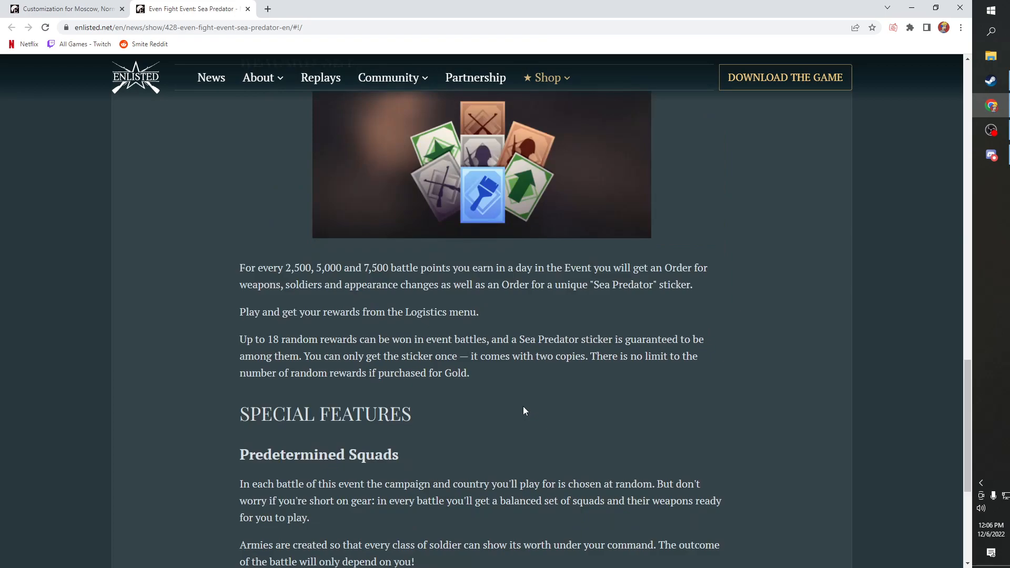
scroll("down", 3)
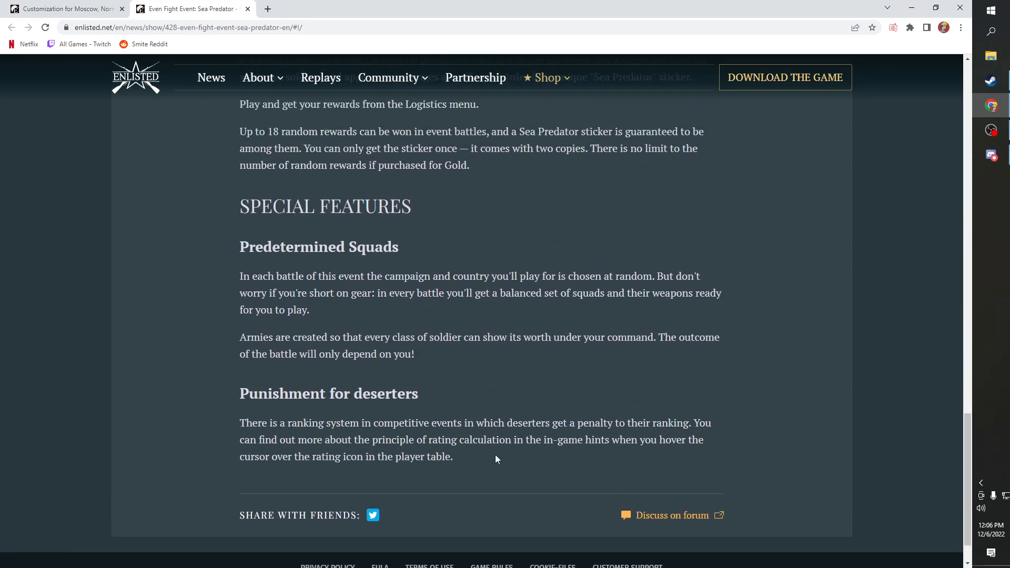
mouse_move(559, 464)
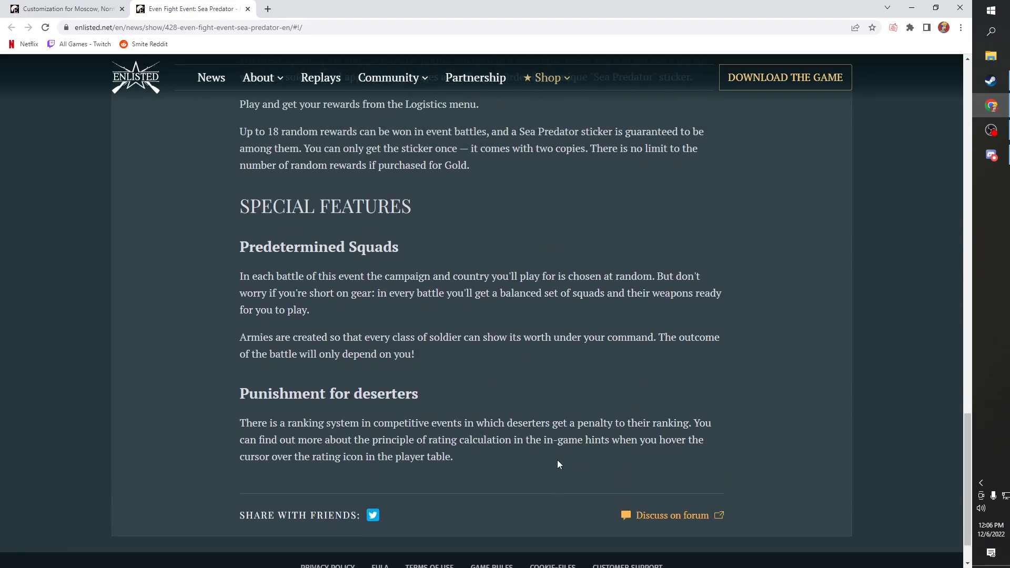
scroll("up", 3)
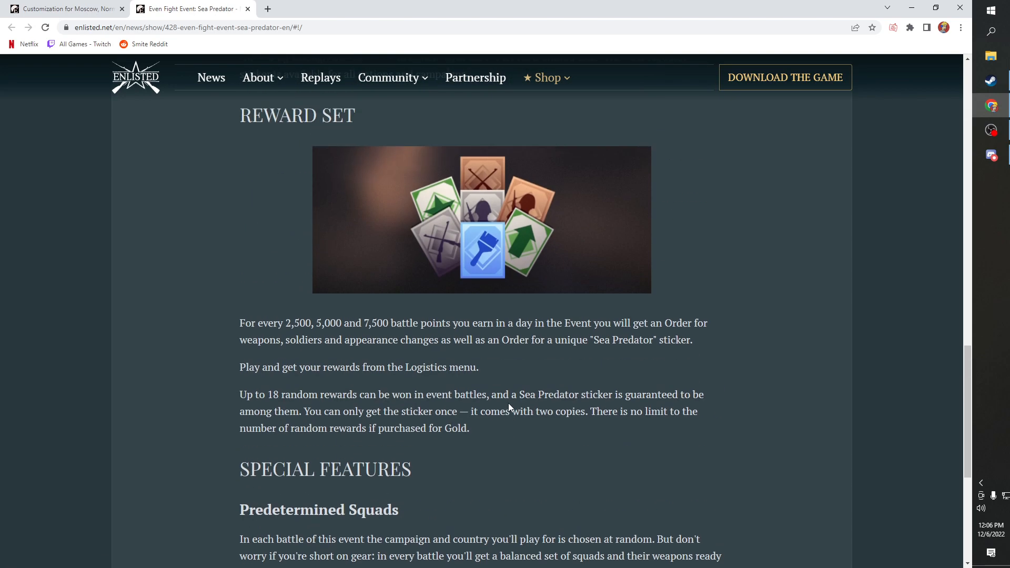
scroll("up", 3)
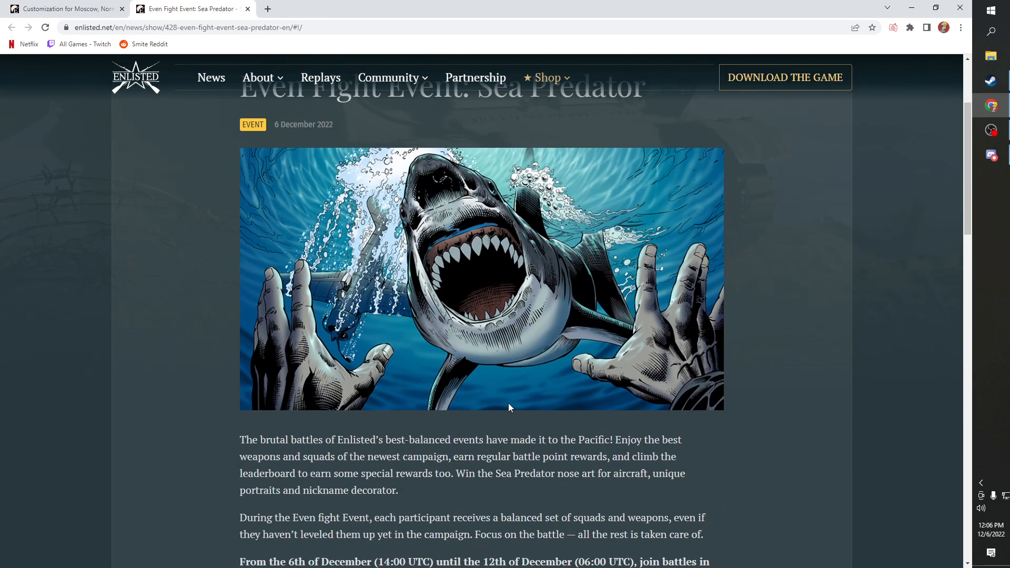
scroll("up", 3)
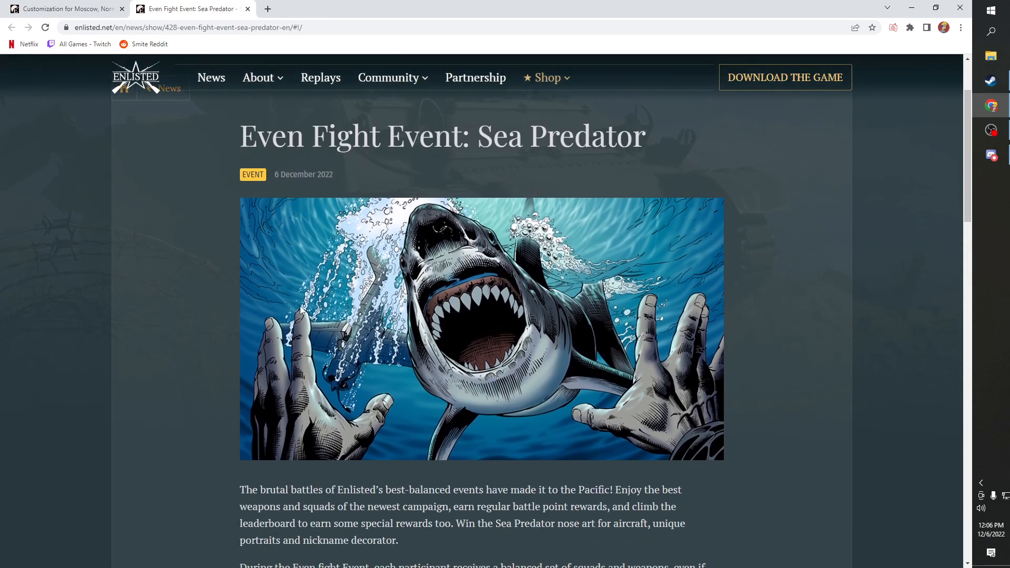
scroll("down", 3)
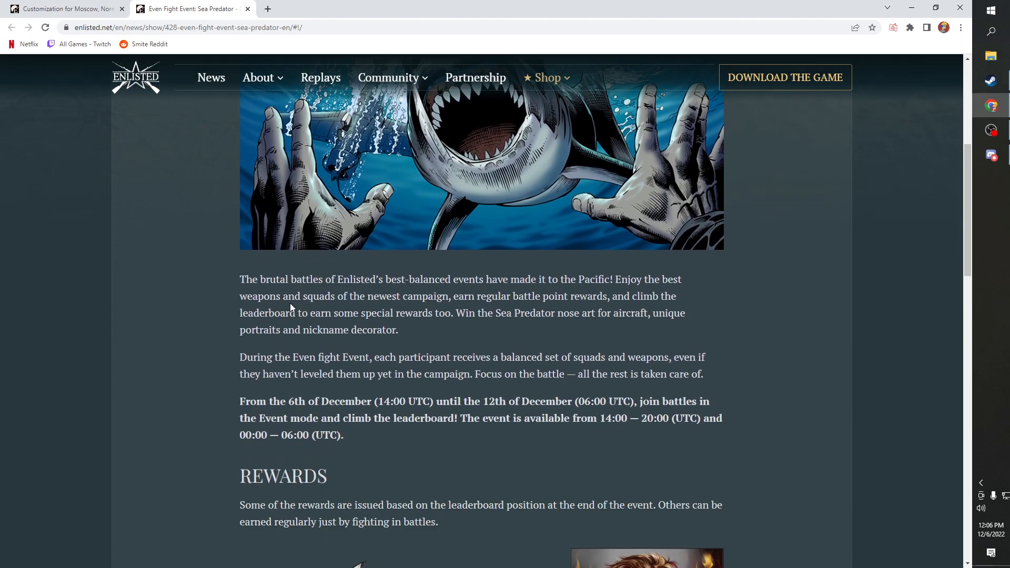
scroll("down", 3)
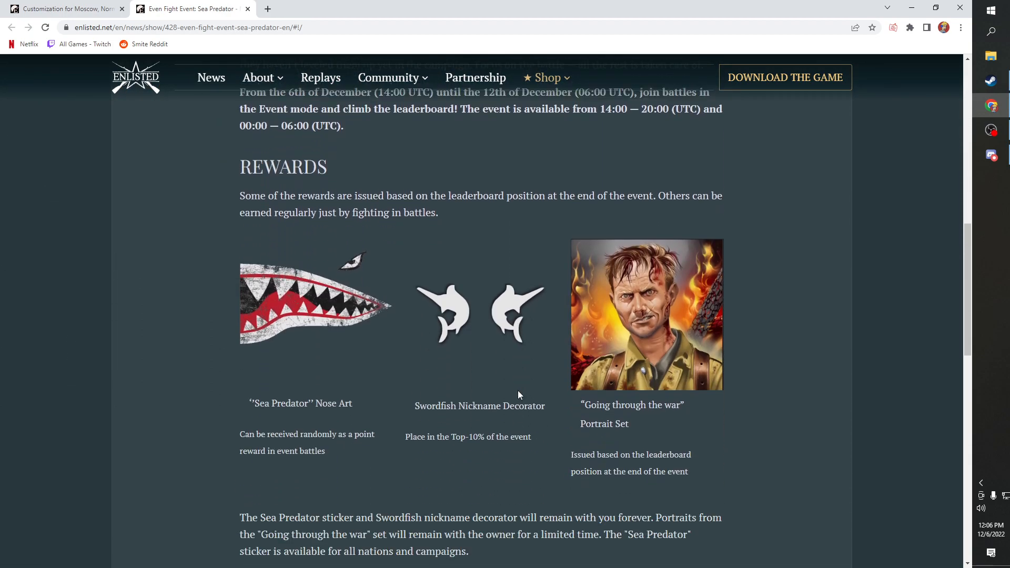
scroll("down", 3)
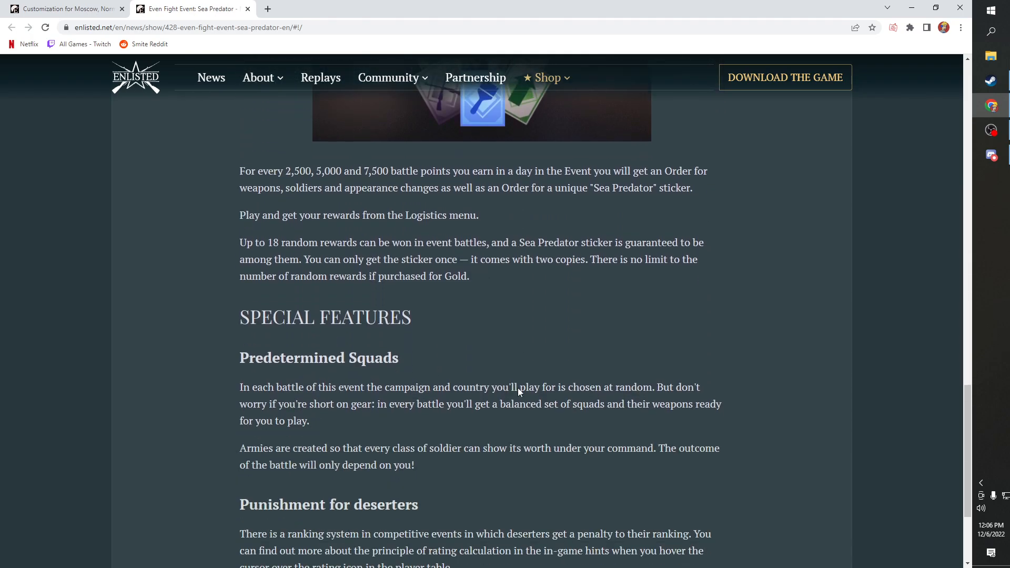
scroll("up", 3)
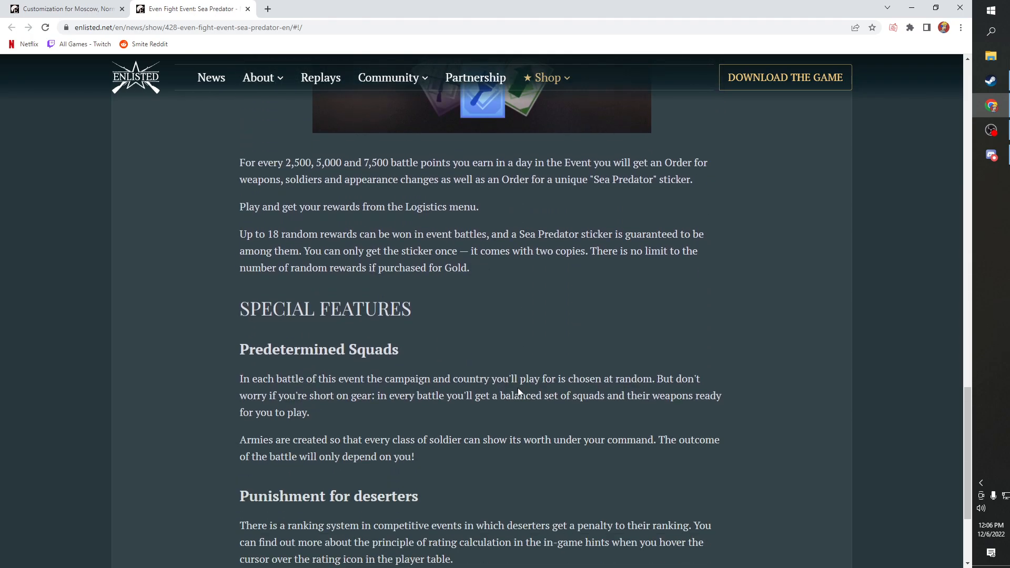
mouse_move(580, 326)
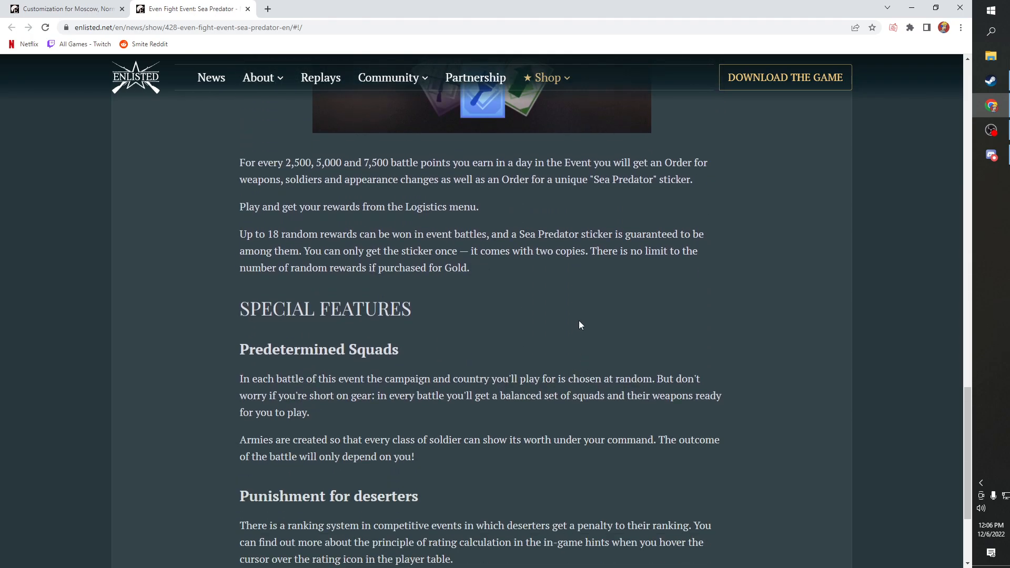
mouse_move(918, 323)
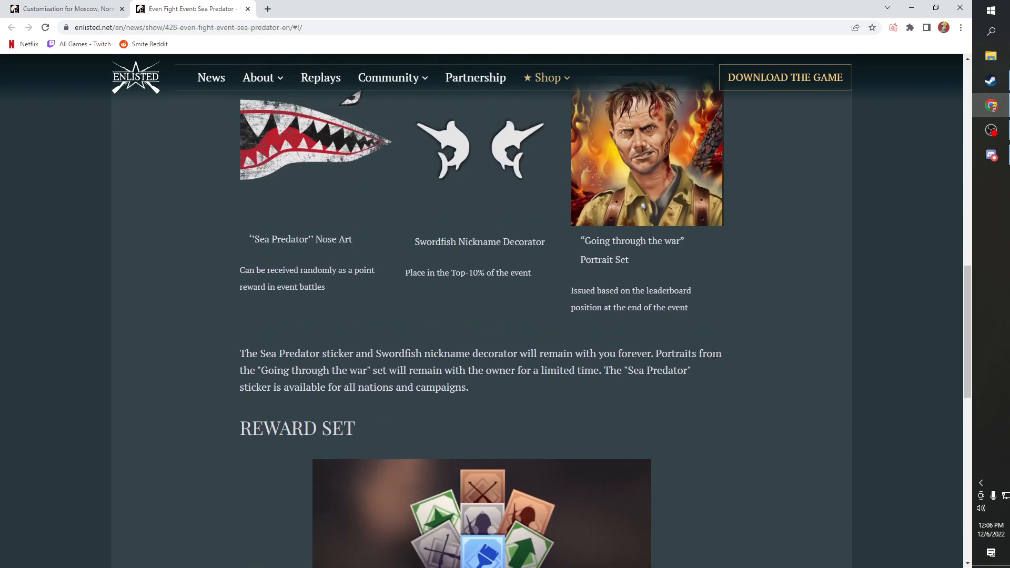
scroll("up", 3)
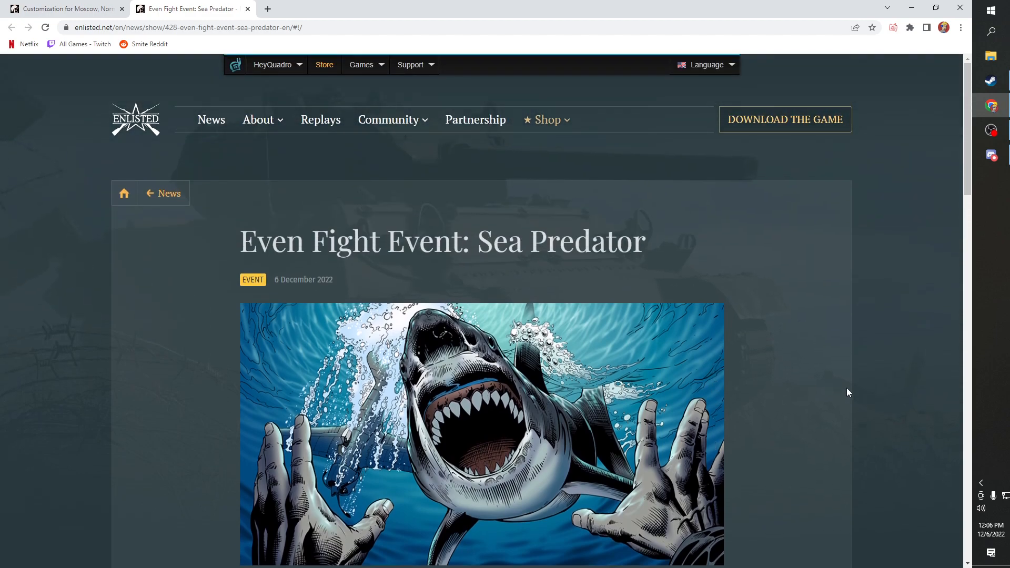